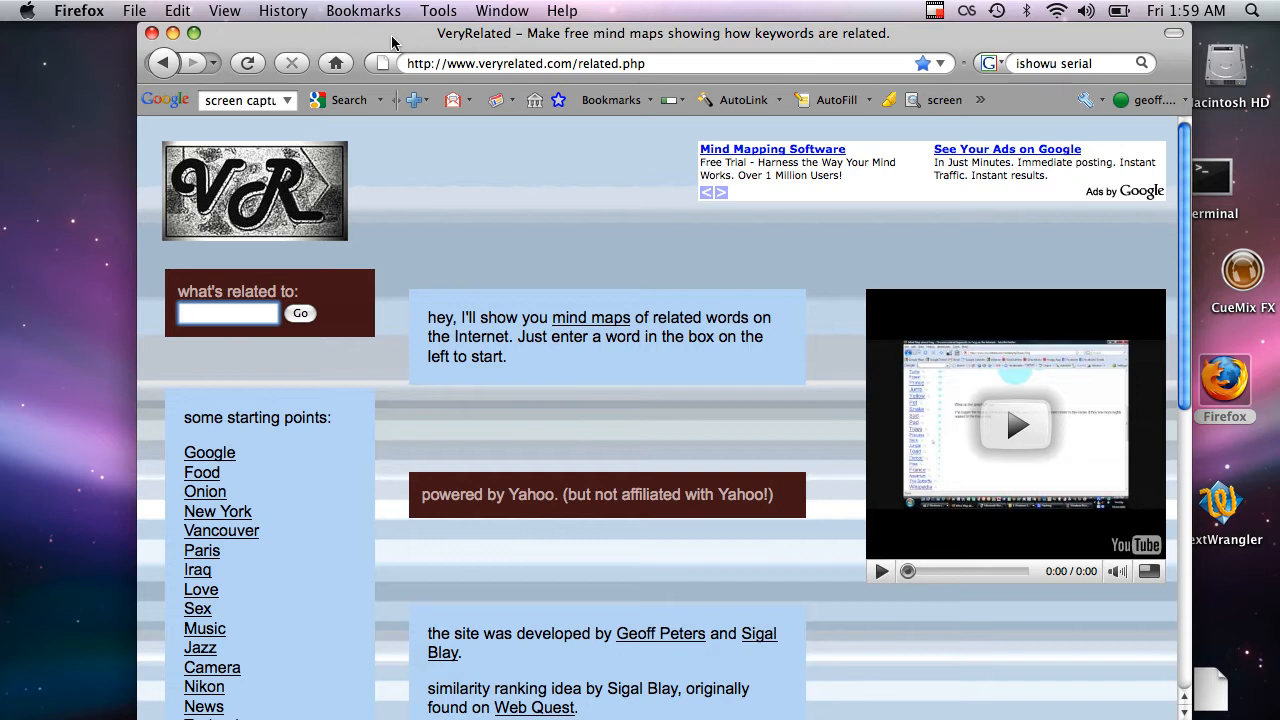
Step: Search VeryRelated for 'google' to show its mind map of related words
{"action": "left_click", "coordinate": [228, 312]}
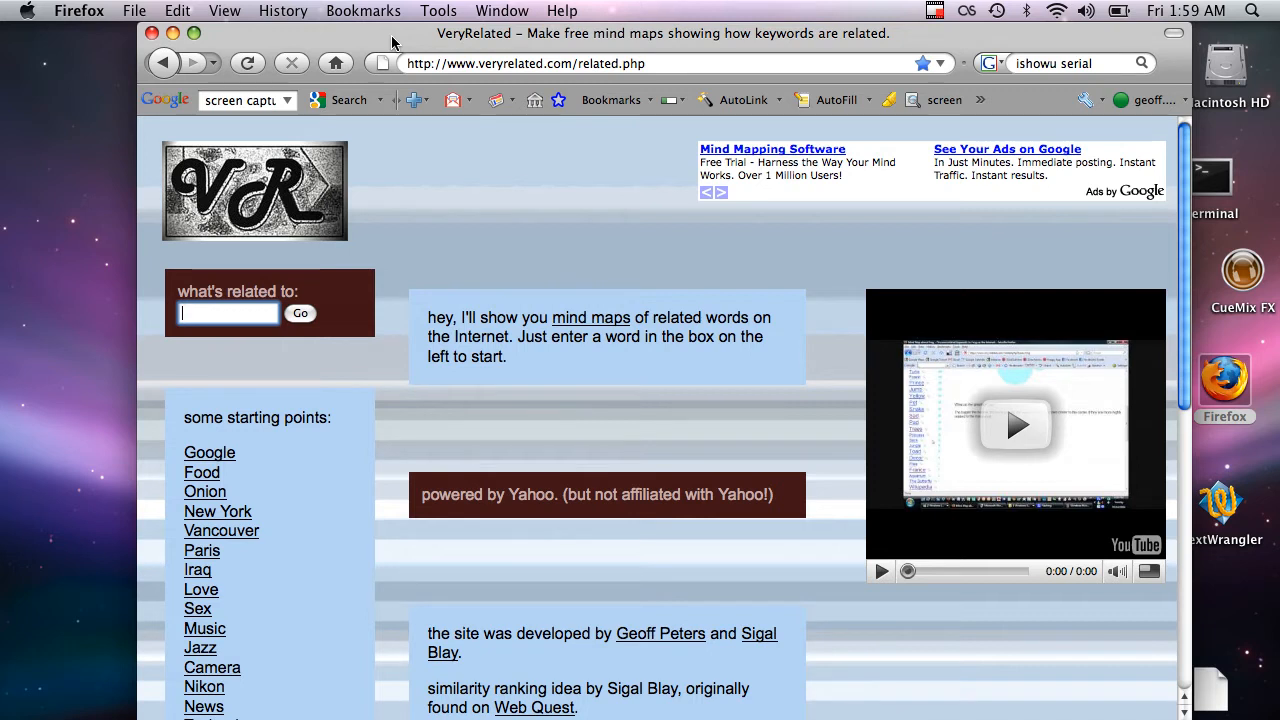
{"action": "left_click", "coordinate": [228, 312]}
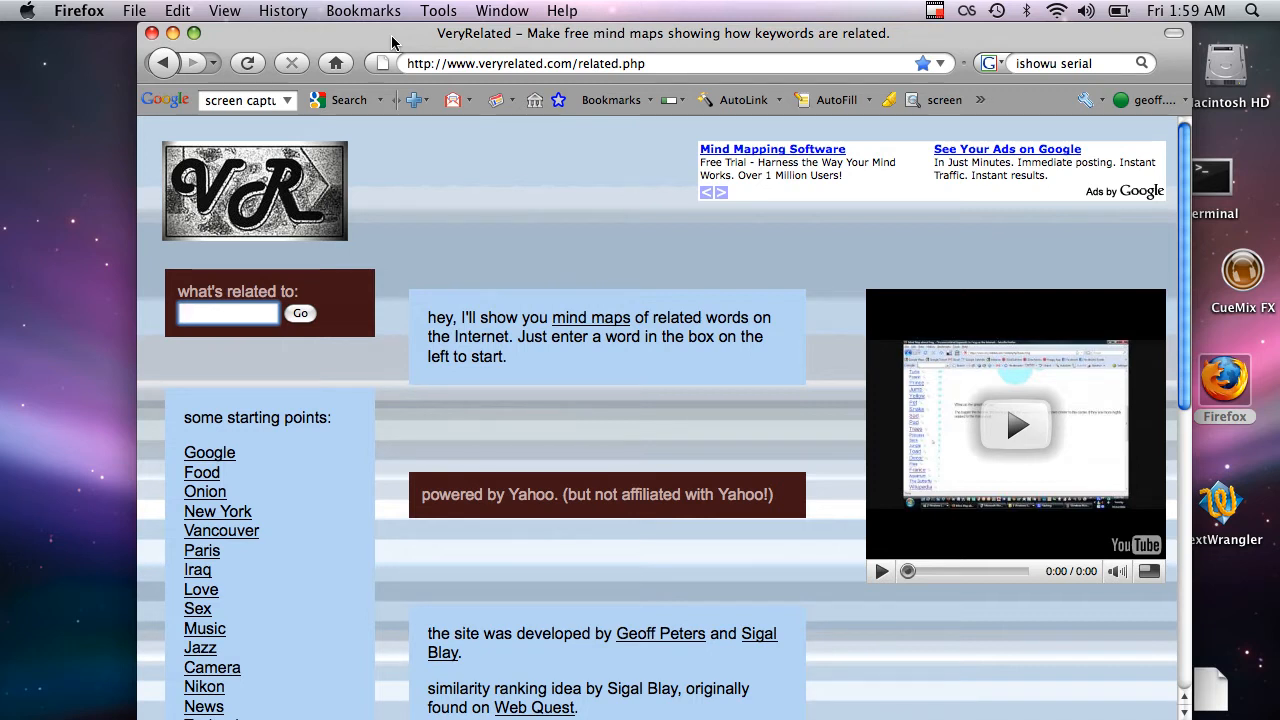
{"action": "left_click", "coordinate": [228, 312]}
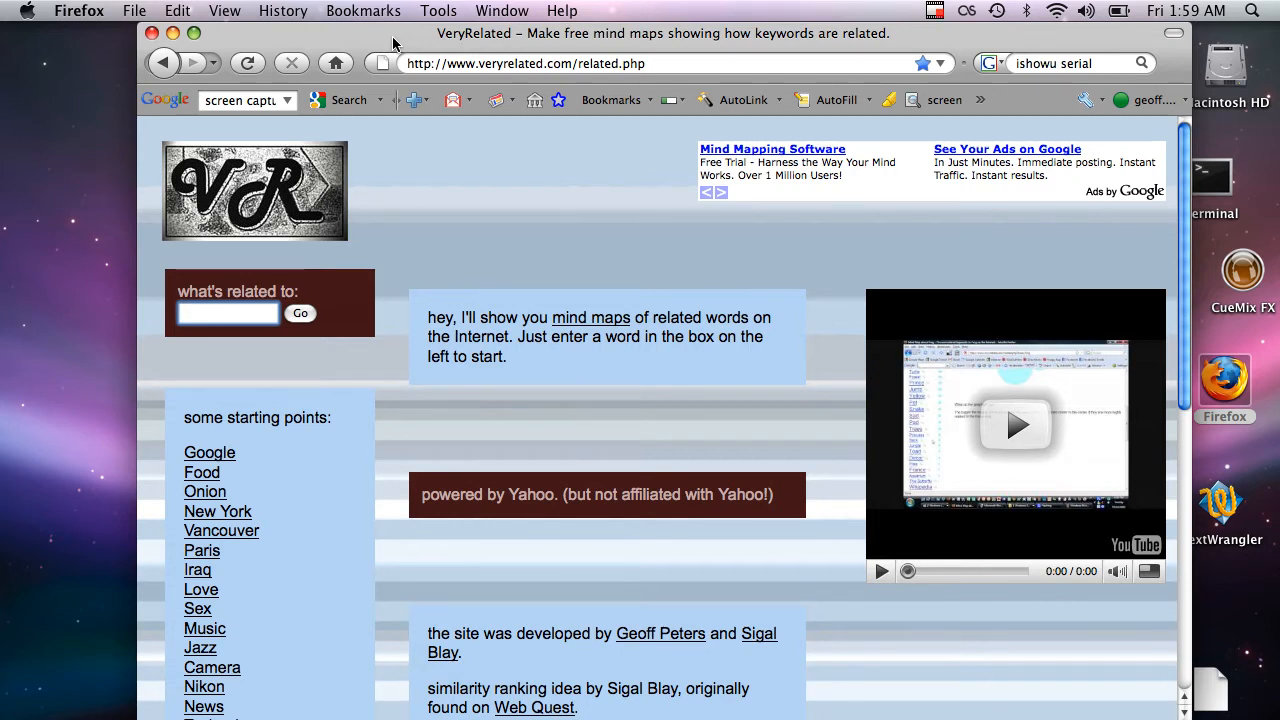
{"action": "left_click", "coordinate": [228, 312]}
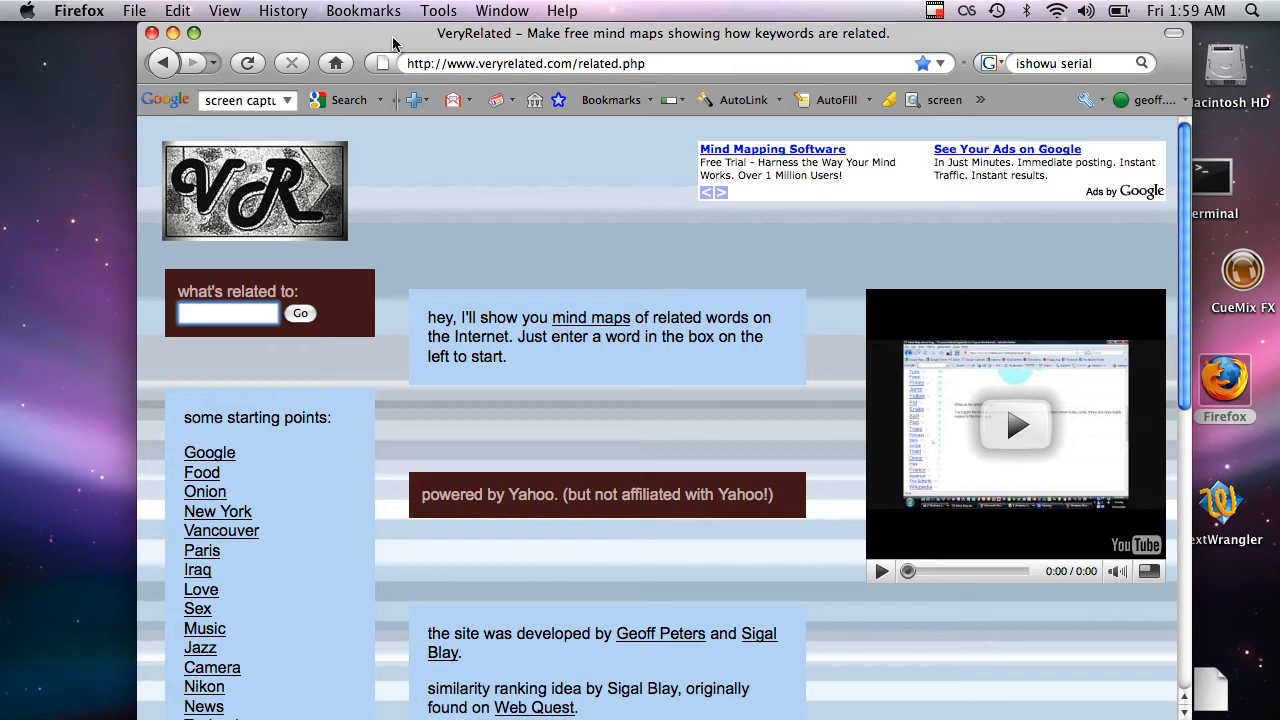
{"action": "left_click", "coordinate": [228, 312]}
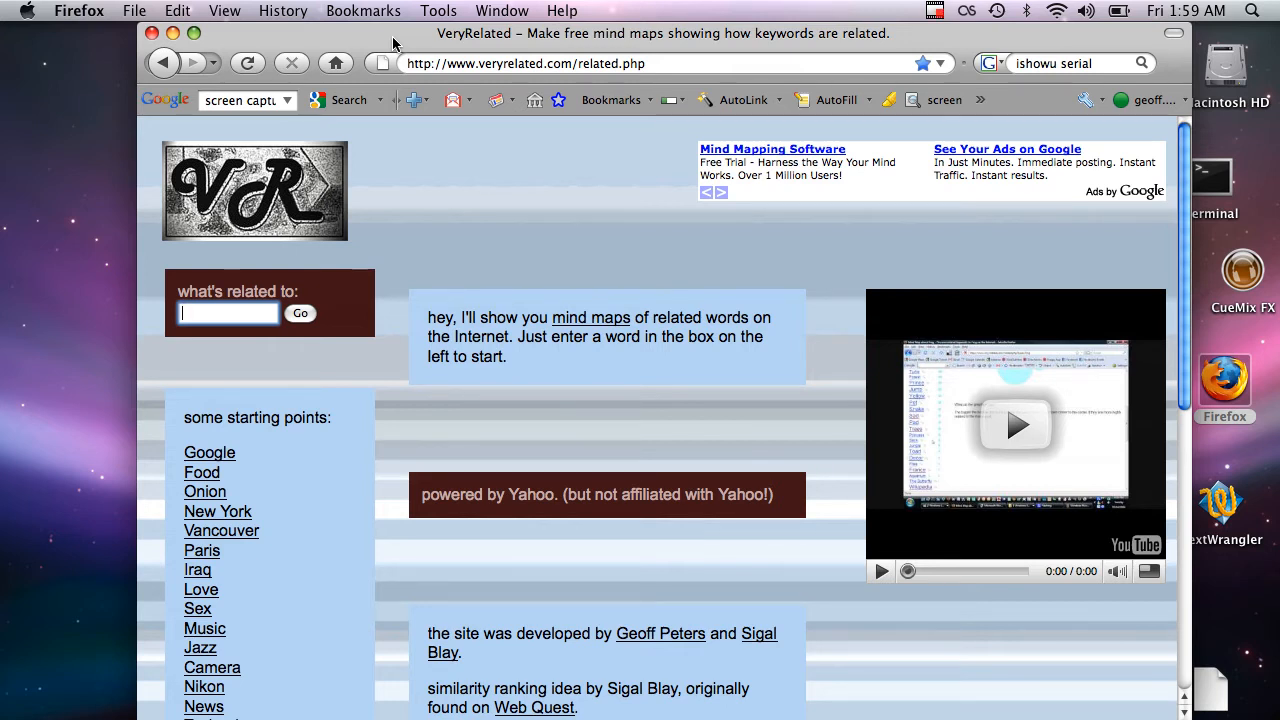
{"action": "left_click", "coordinate": [228, 312]}
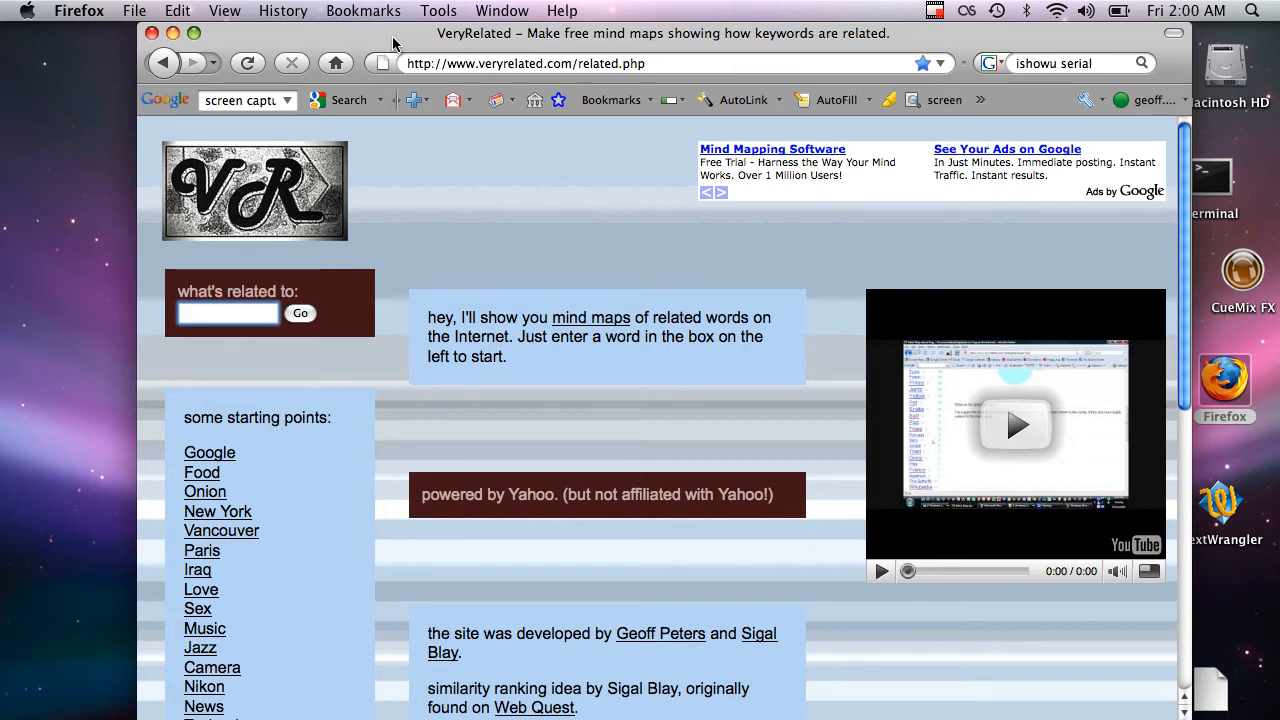
{"action": "left_click", "coordinate": [228, 312]}
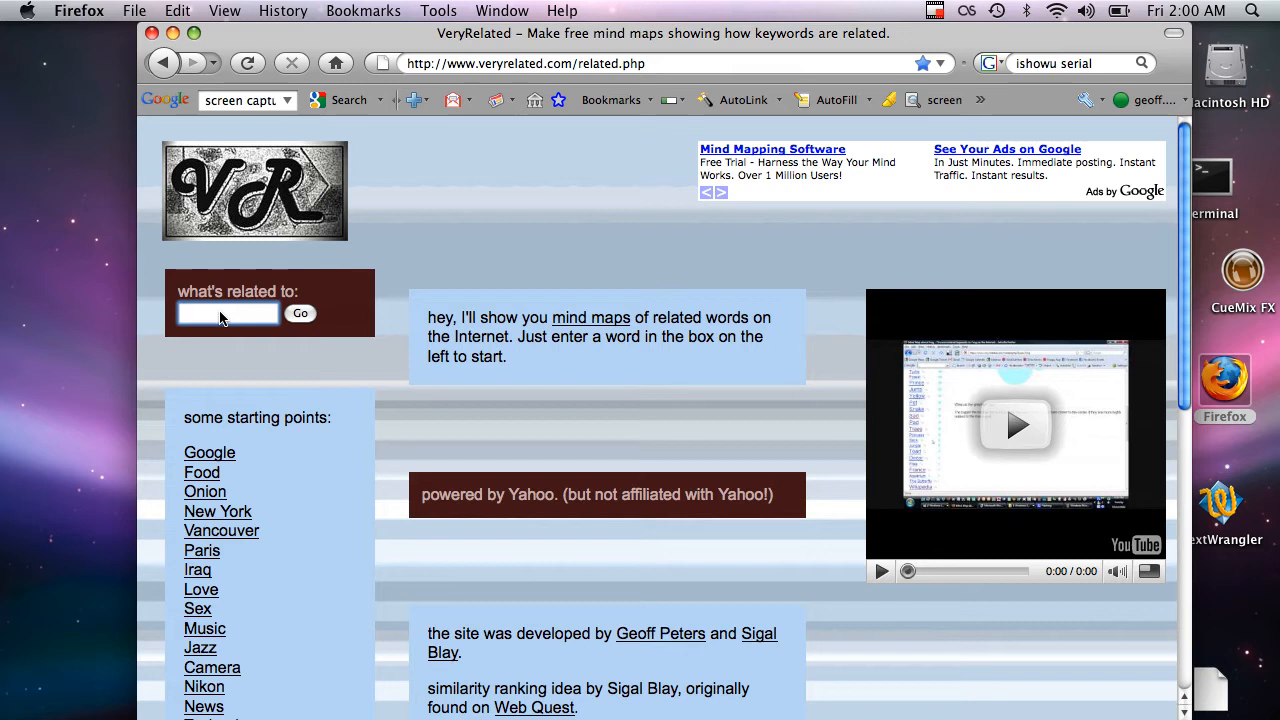
{"action": "type", "text": "google"}
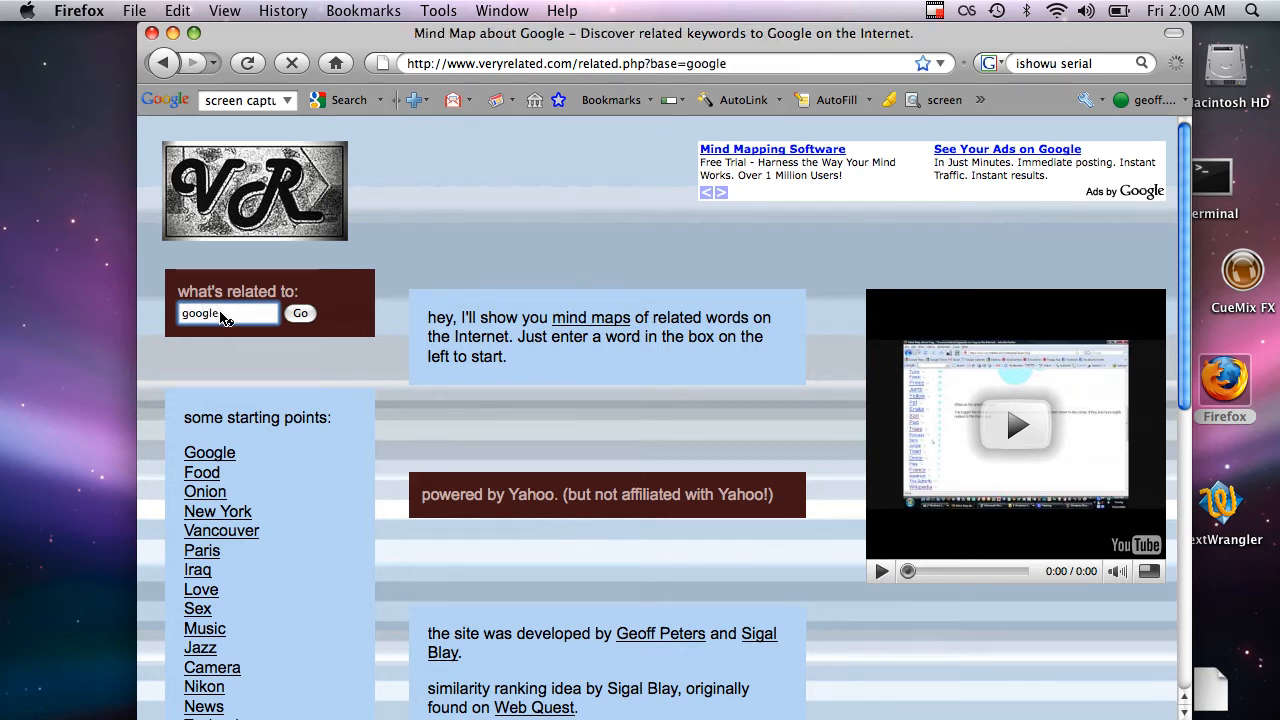
{"action": "left_click", "coordinate": [300, 312]}
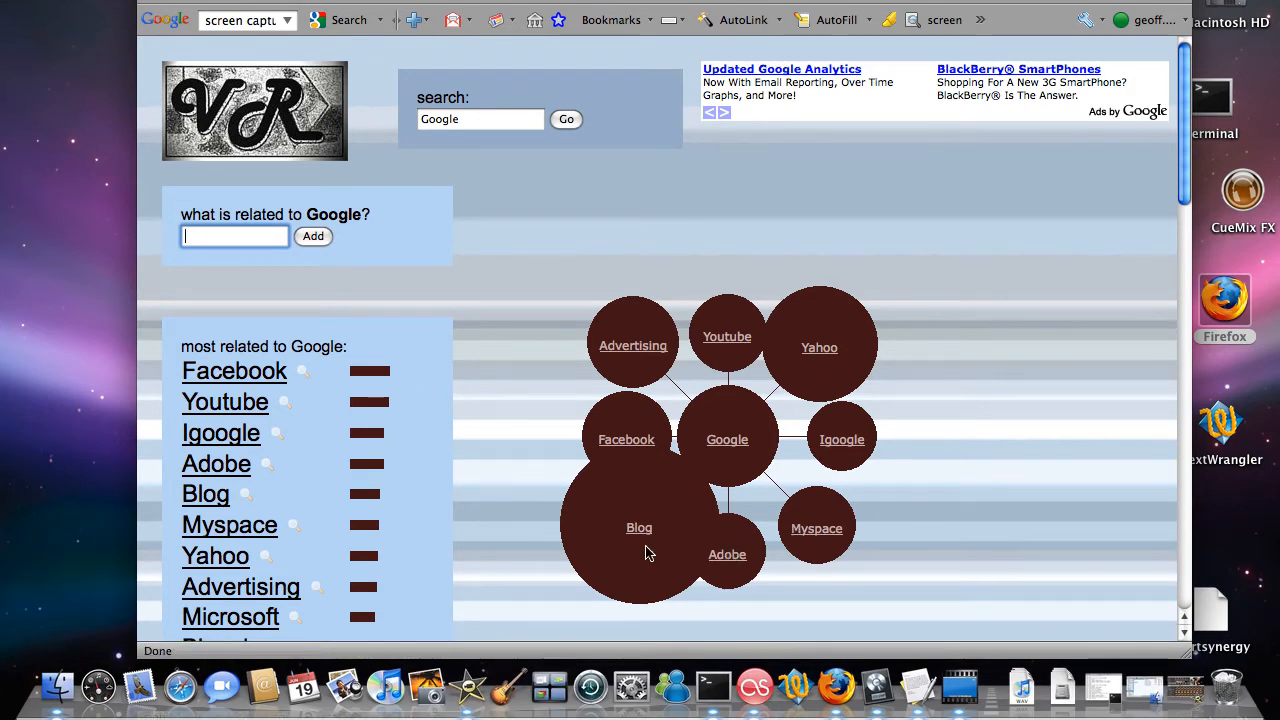
{"action": "mouse_move", "coordinate": [928, 444]}
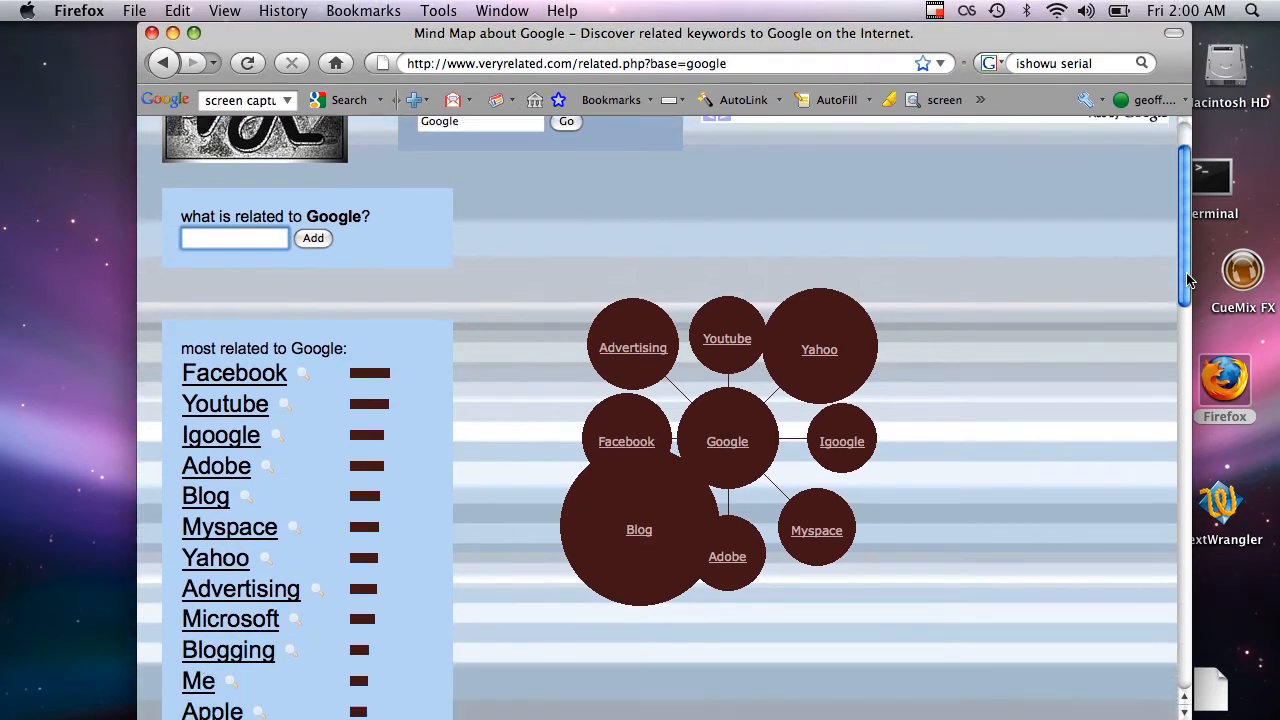
Step: Scroll down the ranked list of words most related to Google
{"action": "scroll", "scroll_direction": "down", "scroll_amount": 3}
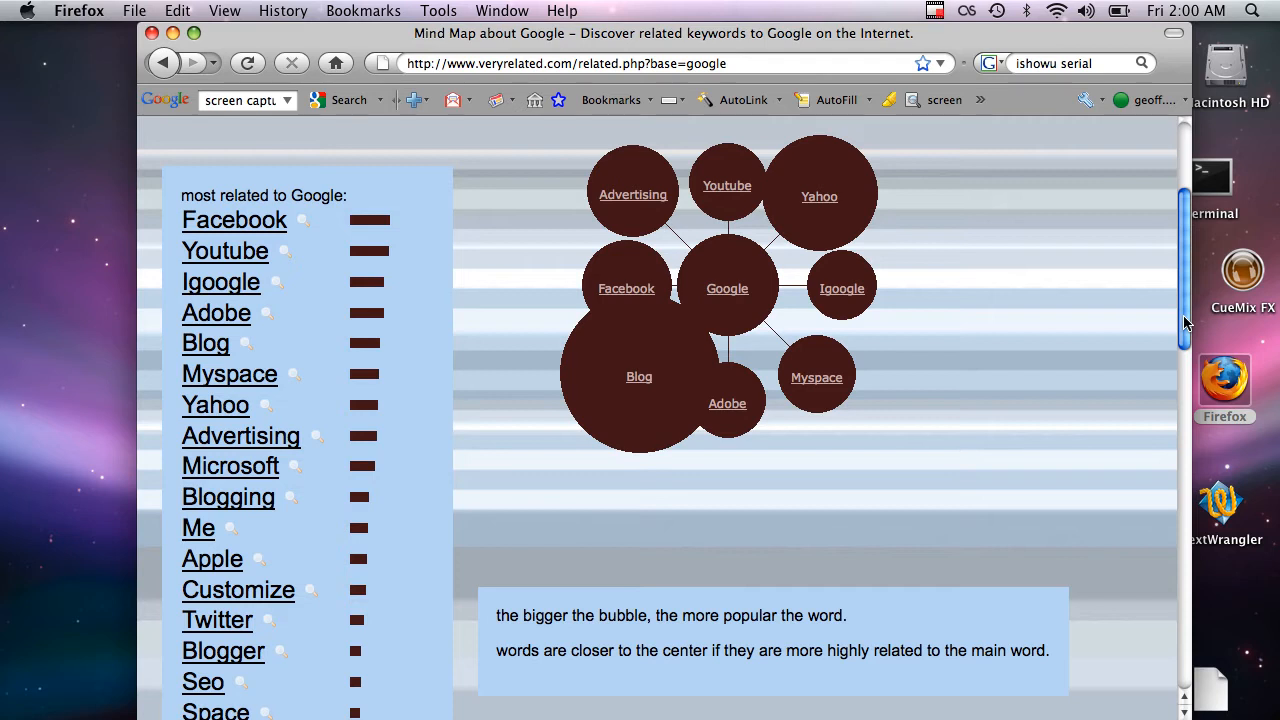
{"action": "scroll", "scroll_direction": "down", "scroll_amount": 3}
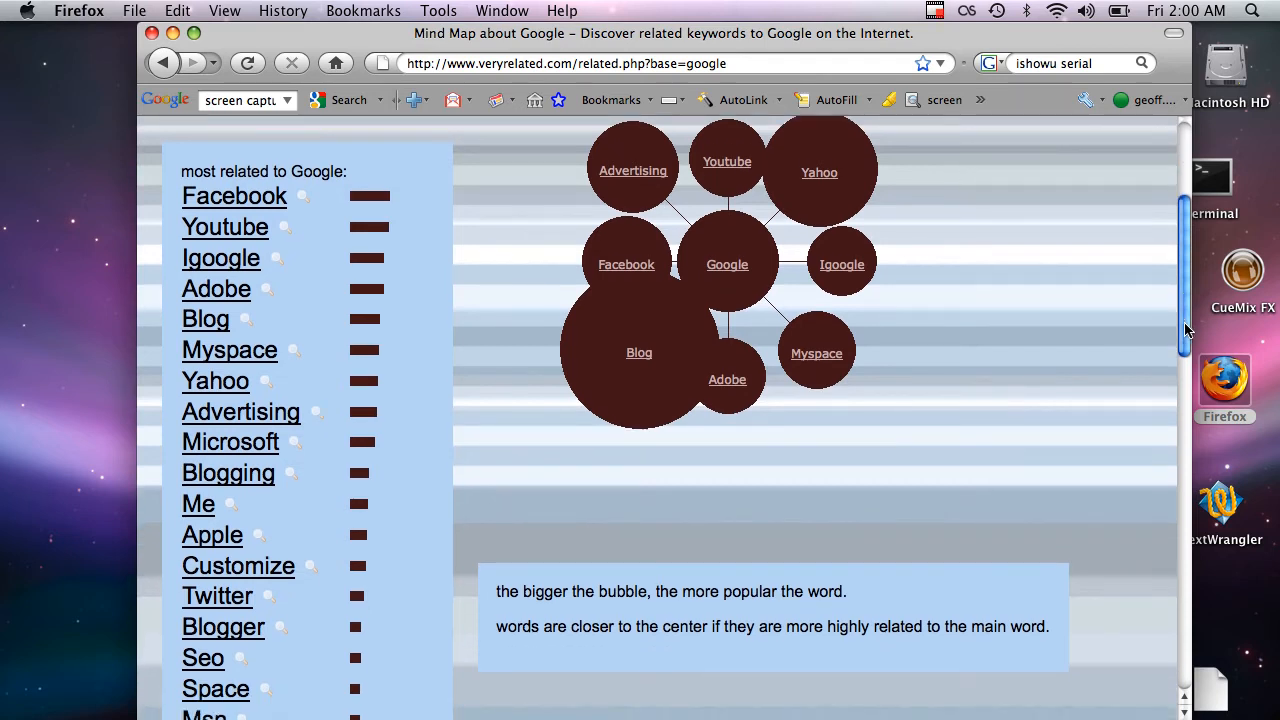
{"action": "mouse_move", "coordinate": [658, 372]}
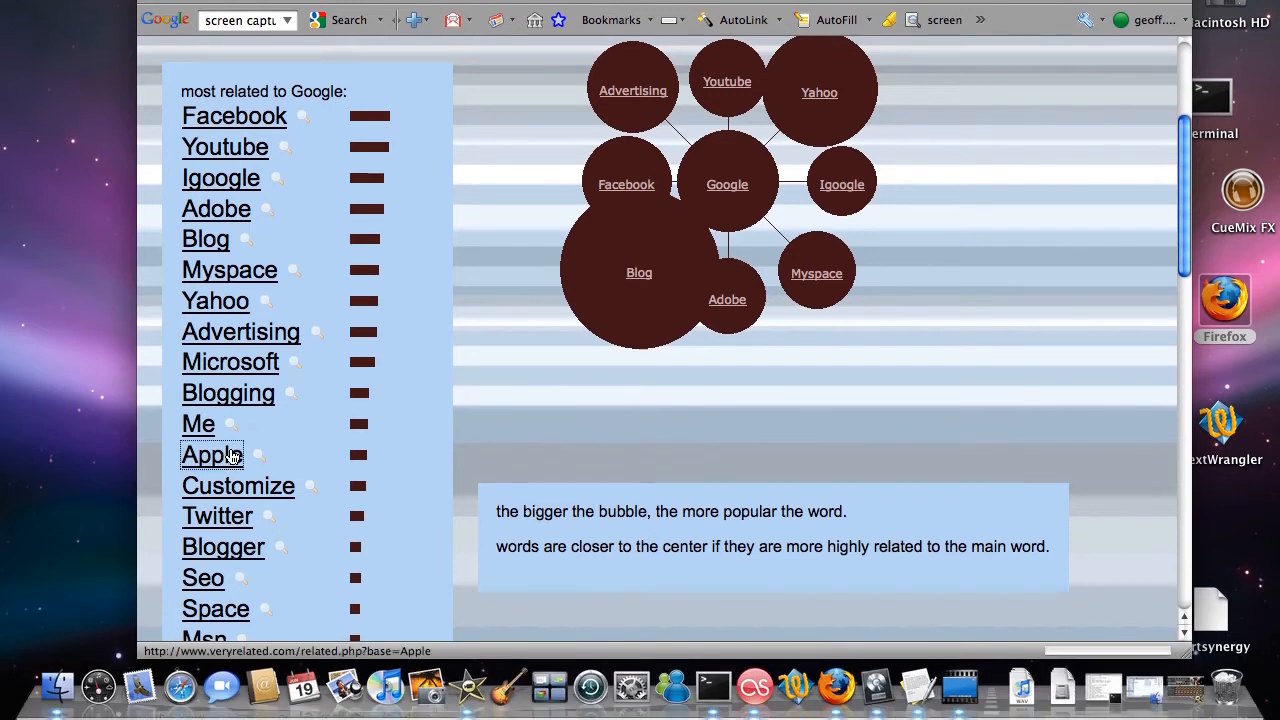
Step: Follow the Apple link from Google's related words to its own mind map
{"action": "left_click", "coordinate": [212, 454]}
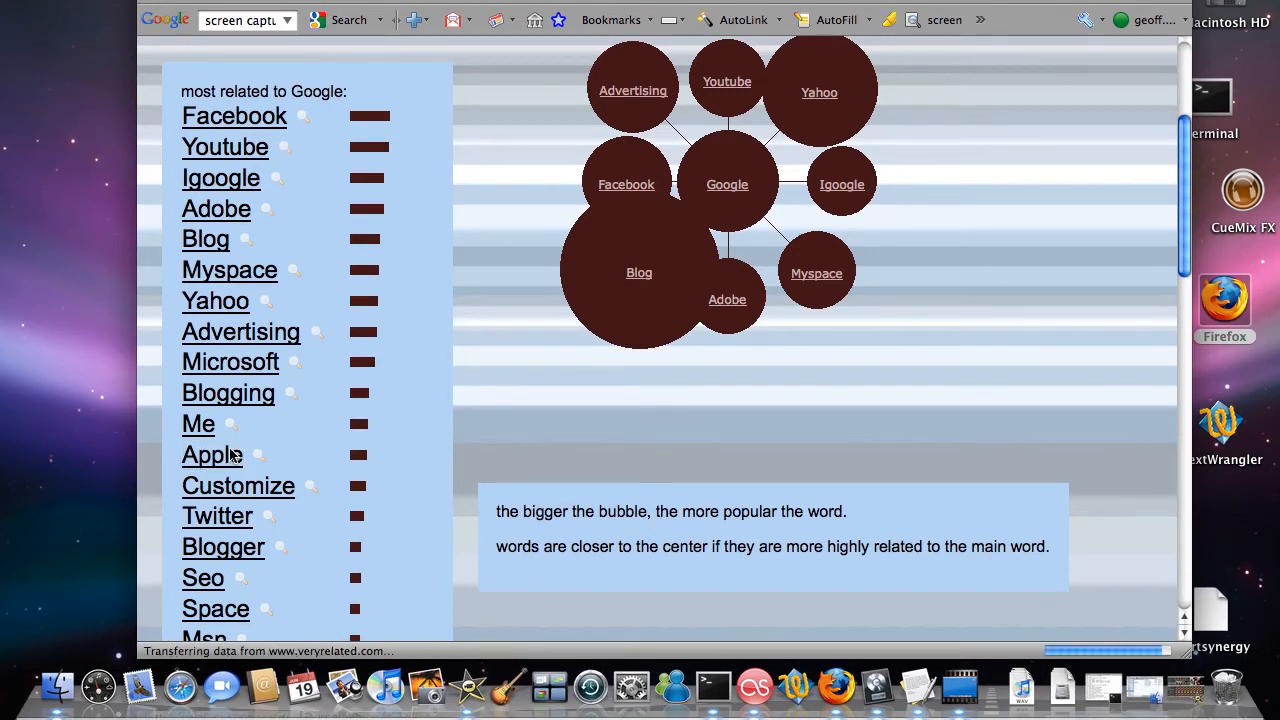
{"action": "left_click", "coordinate": [212, 456]}
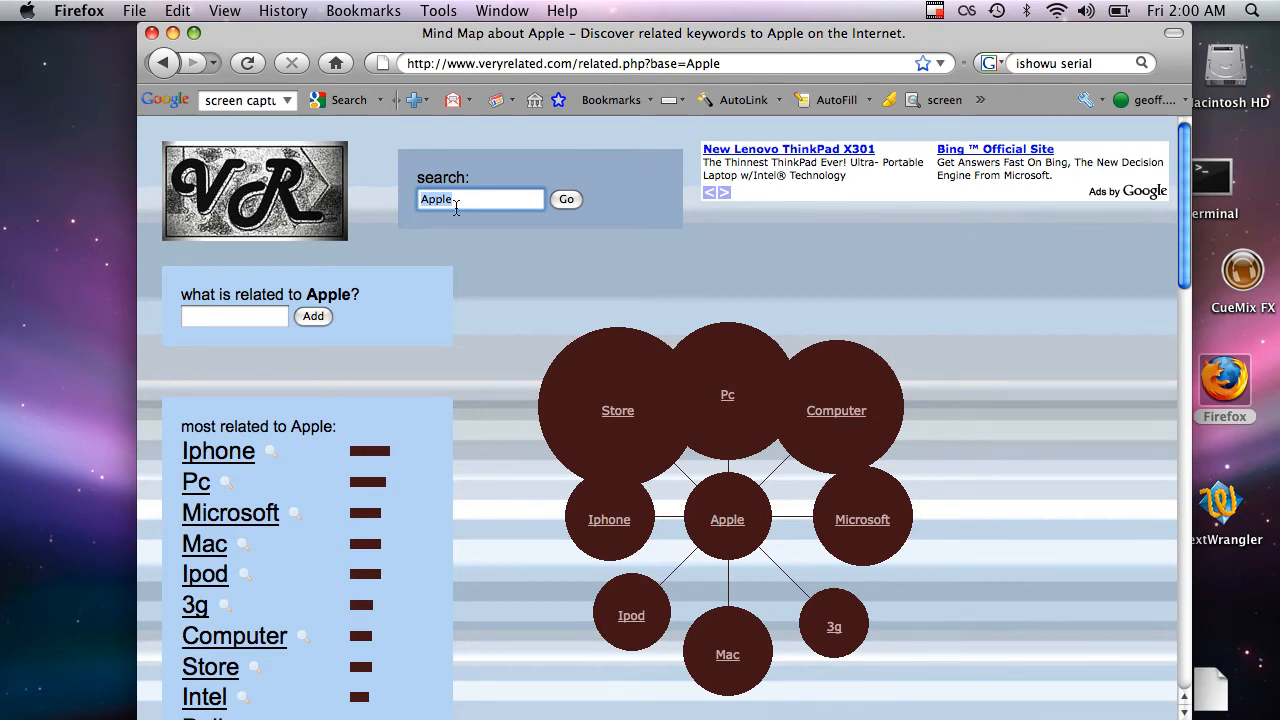
Step: Search 'nigeria' to show its mind map led by Africa, Ghana and China
{"action": "type", "text": "nigeria"}
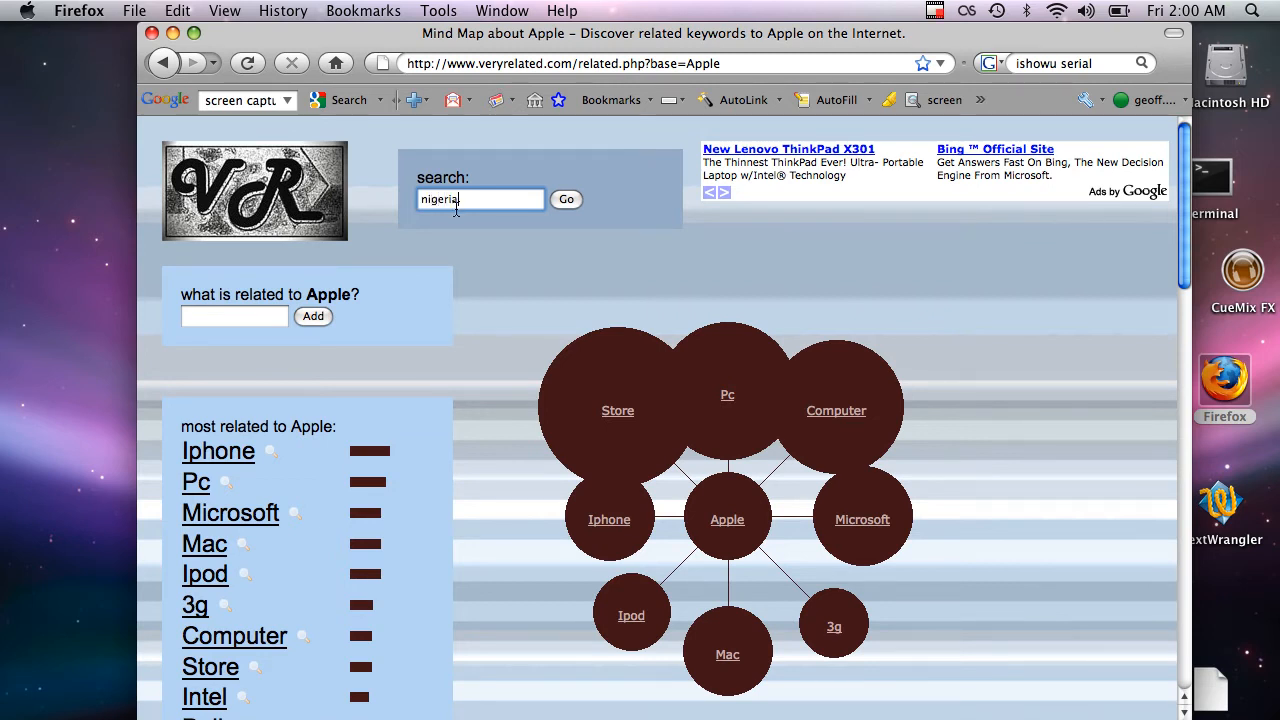
{"action": "left_click", "coordinate": [566, 198]}
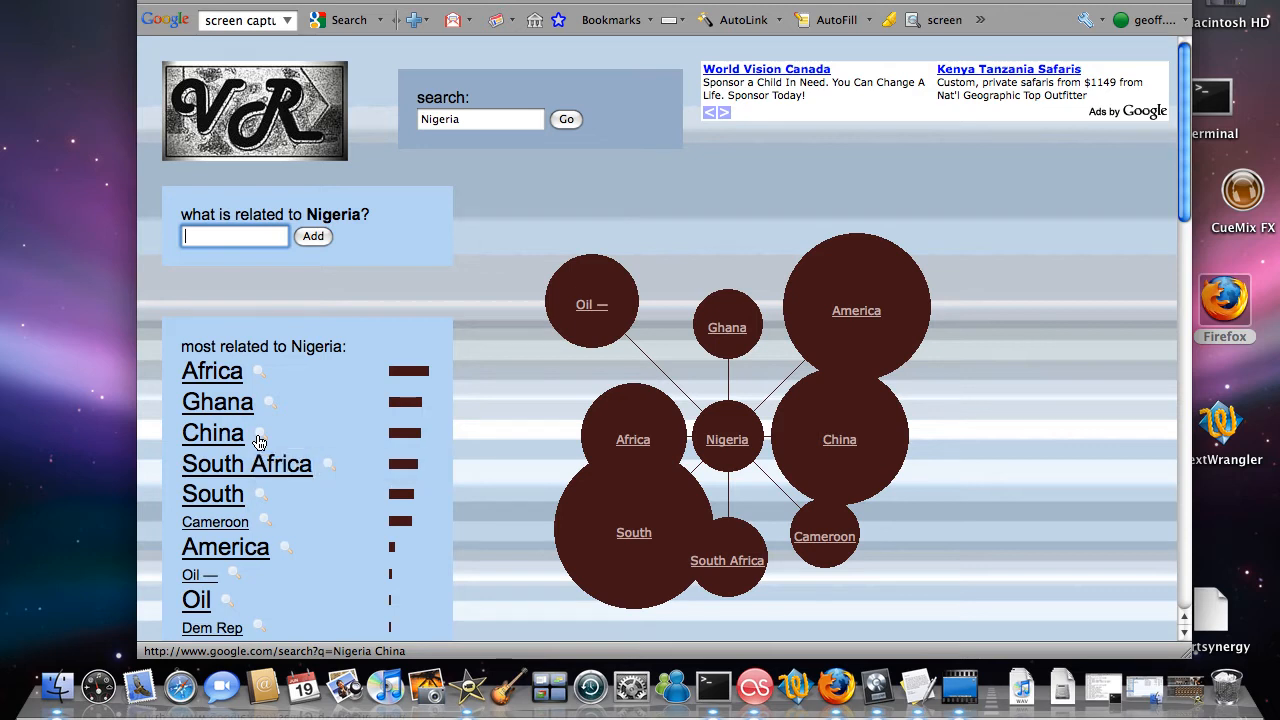
Step: Follow China from Nigeria's list to a Google web search for 'Nigeria China'
{"action": "left_click", "coordinate": [212, 432]}
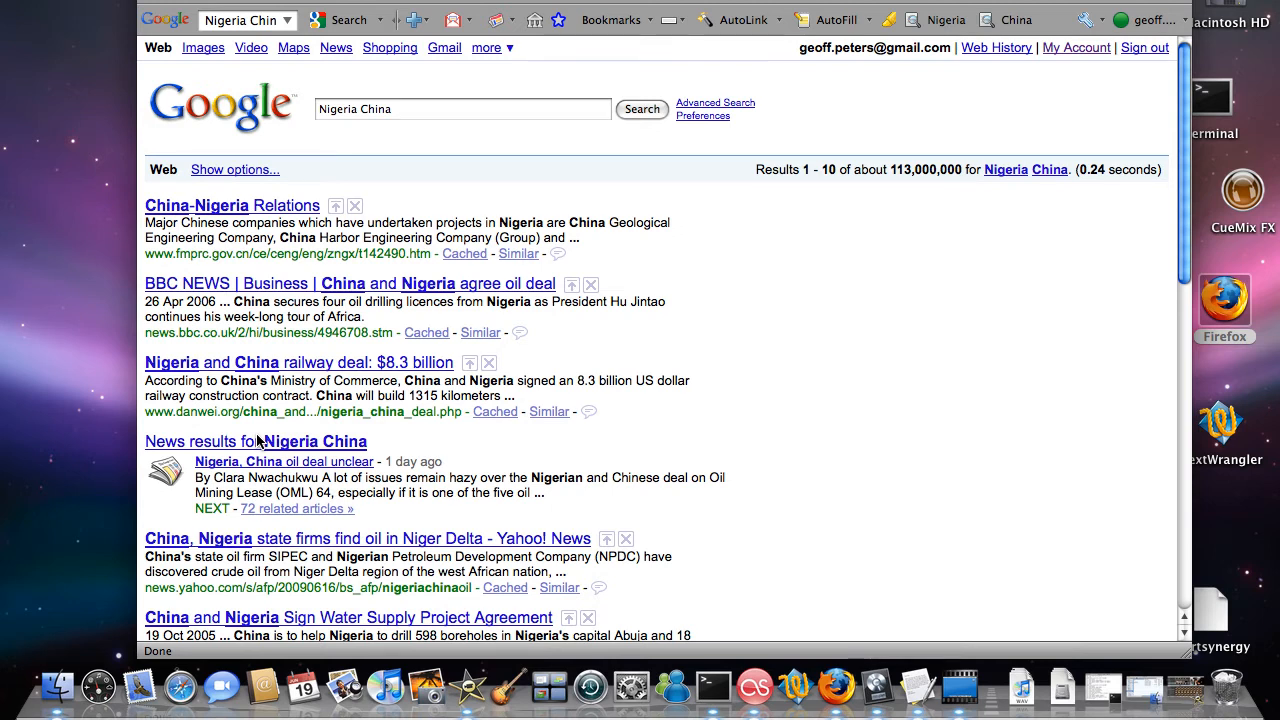
{"action": "mouse_move", "coordinate": [232, 220]}
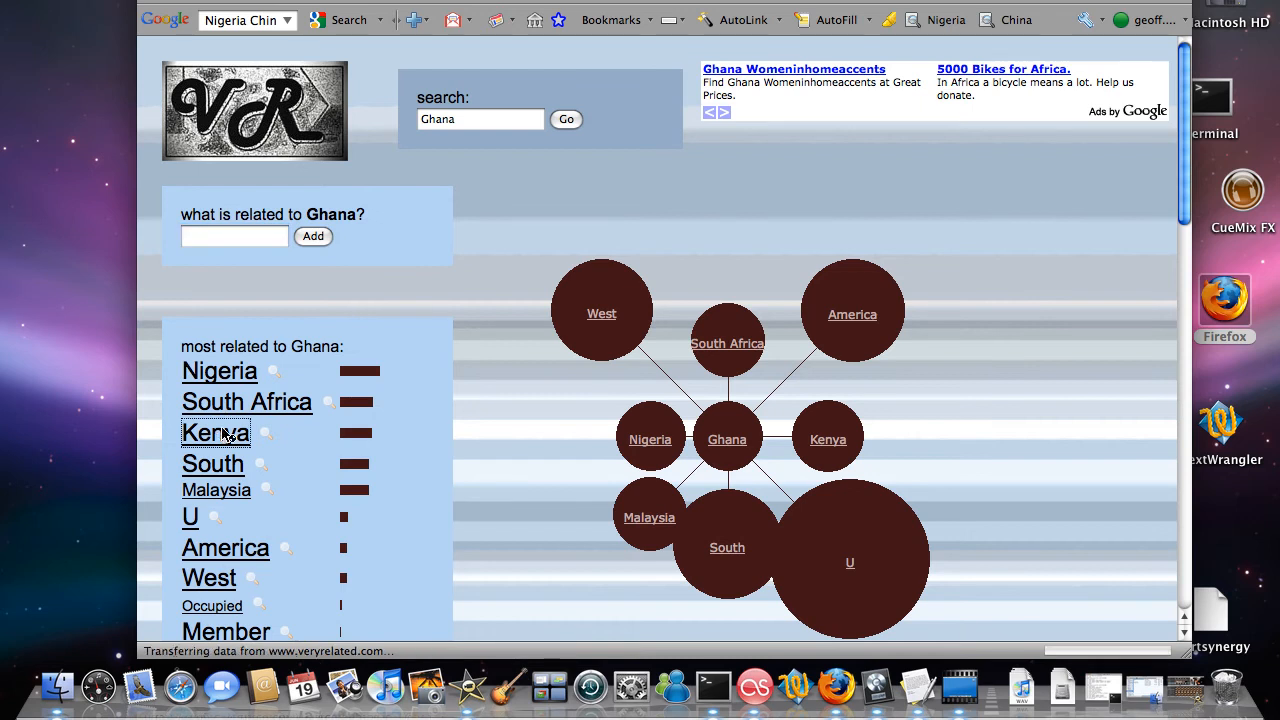
{"action": "left_click", "coordinate": [216, 432]}
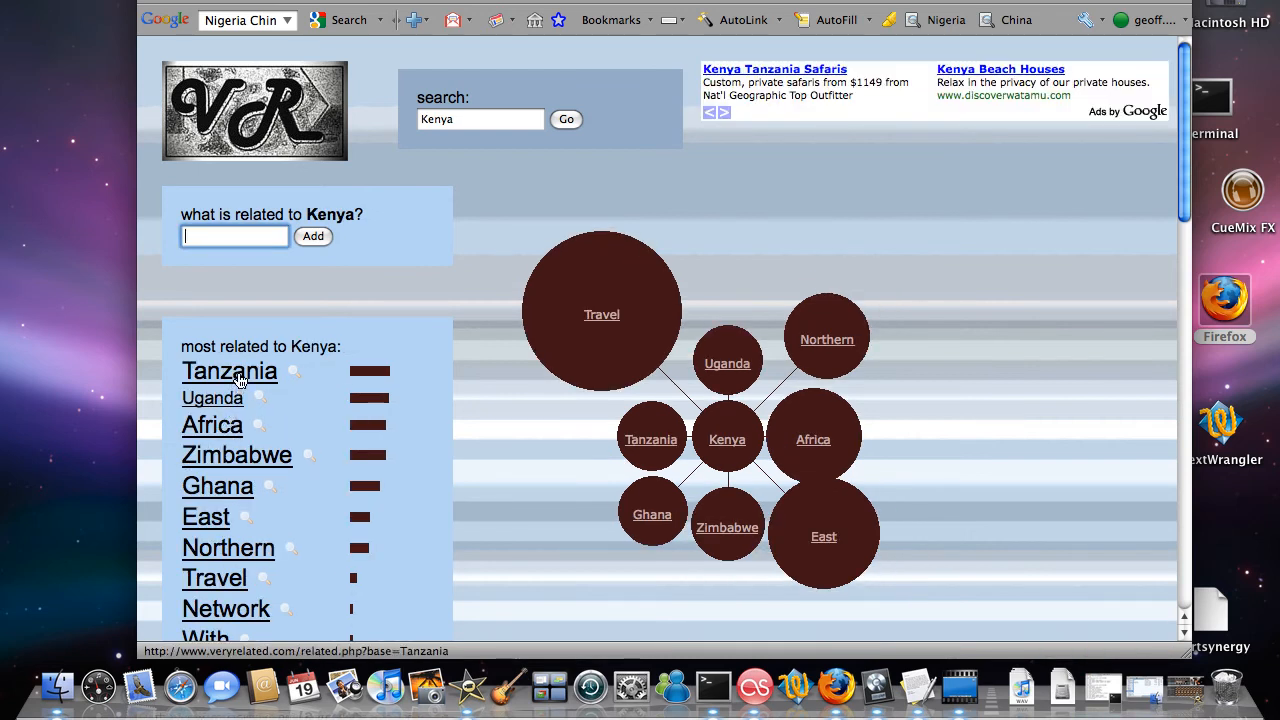
{"action": "left_click", "coordinate": [228, 370]}
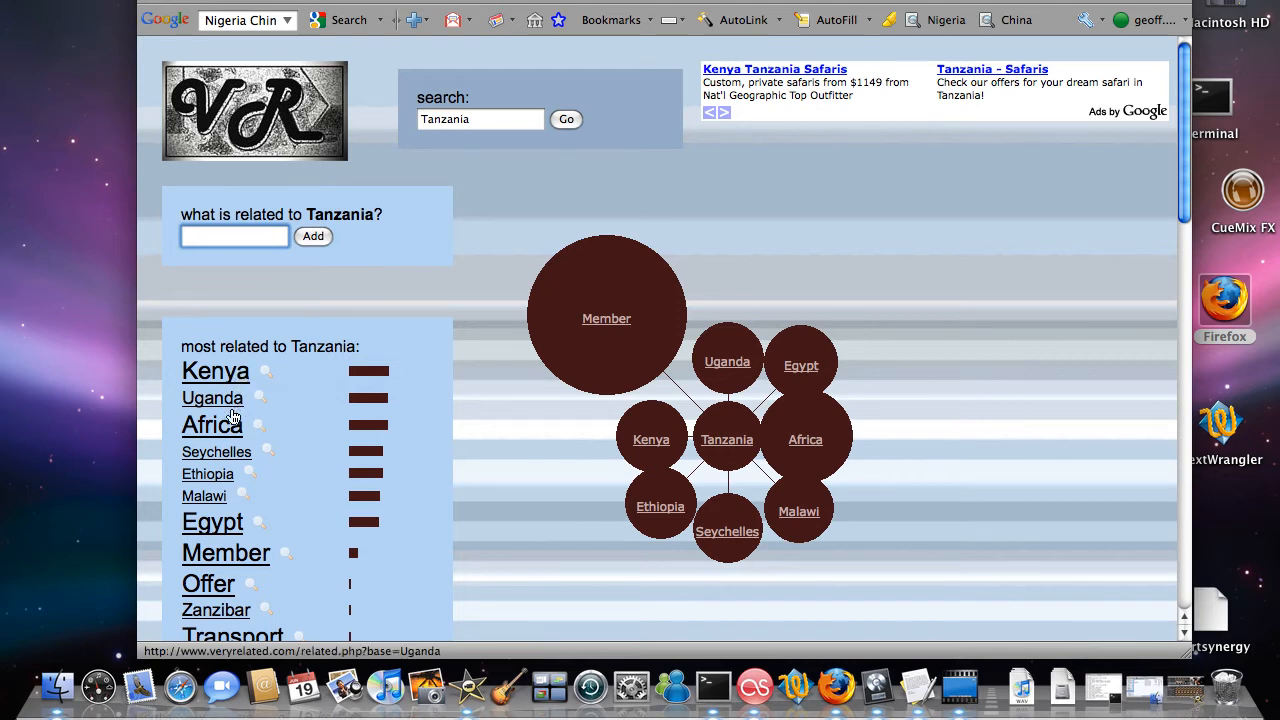
{"action": "left_click", "coordinate": [212, 424]}
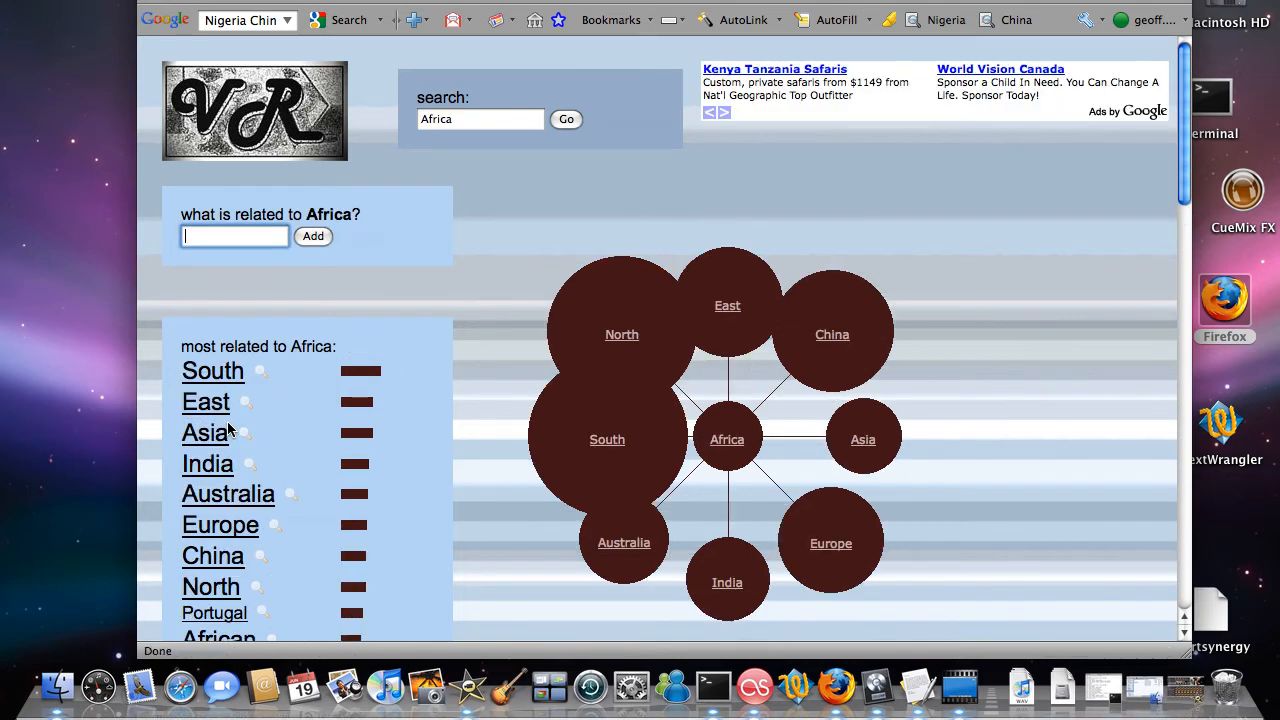
{"action": "mouse_move", "coordinate": [658, 460]}
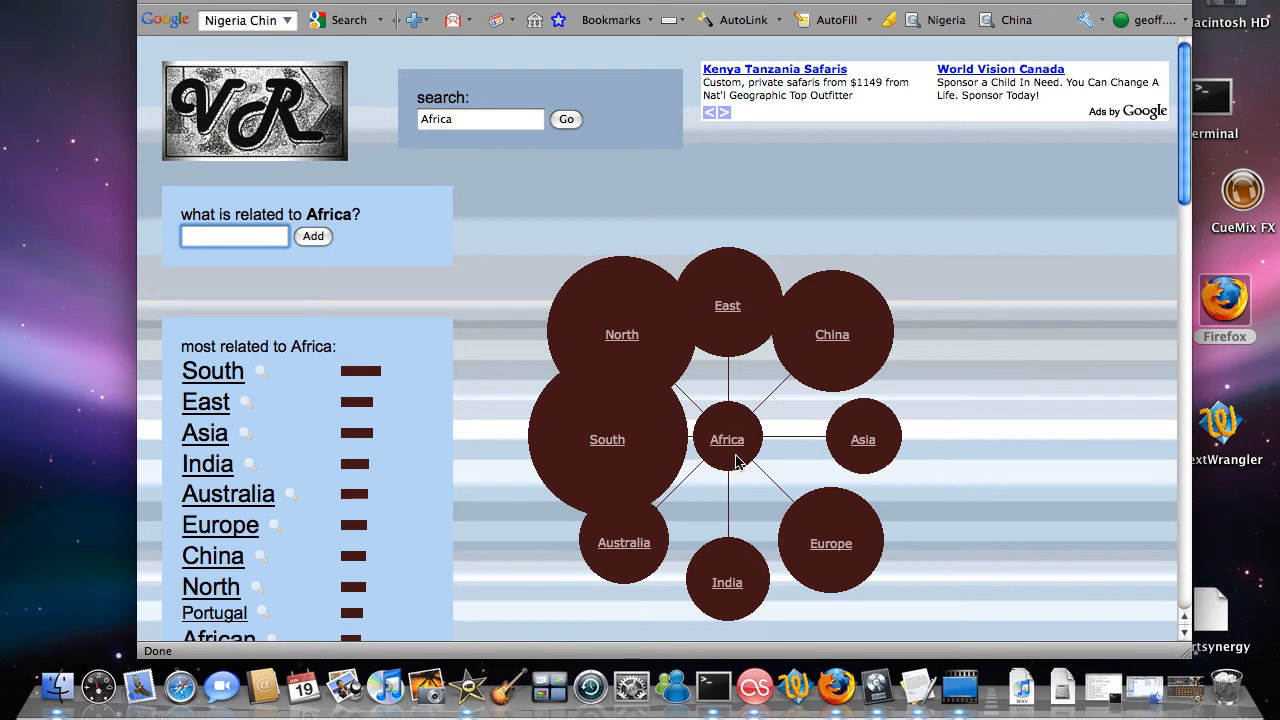
{"action": "left_click", "coordinate": [234, 236]}
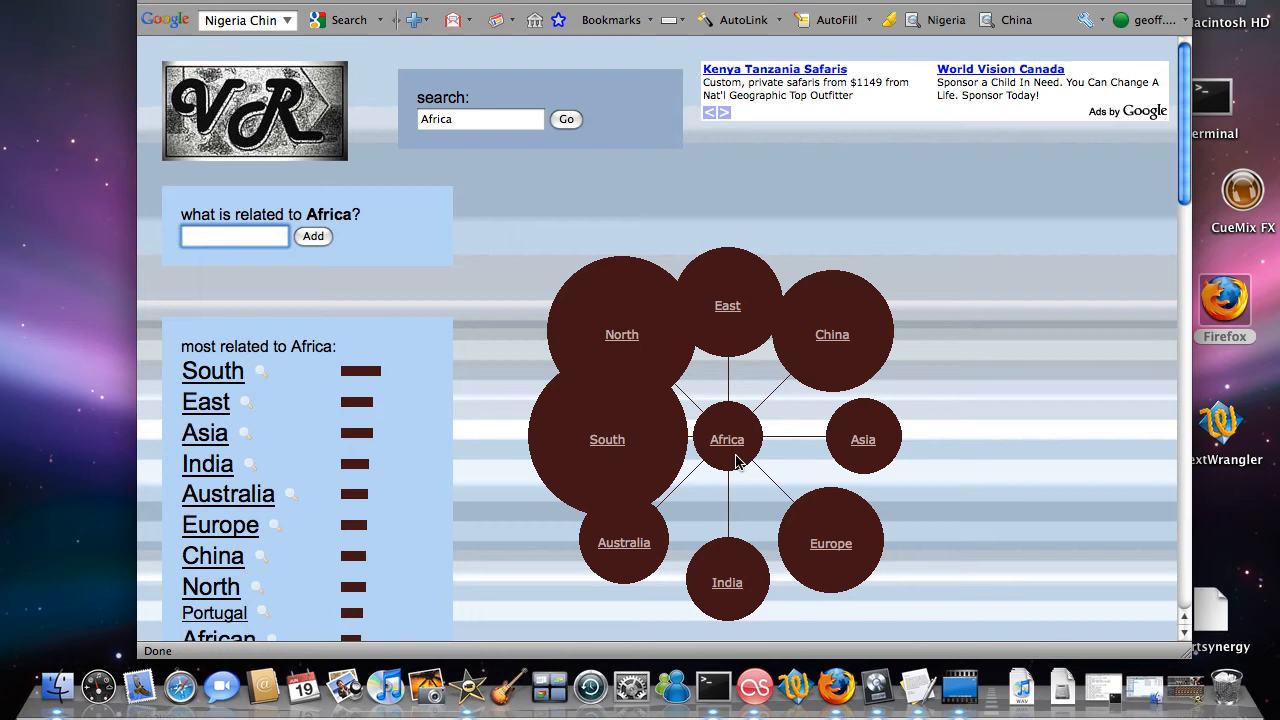
{"action": "left_click", "coordinate": [234, 236]}
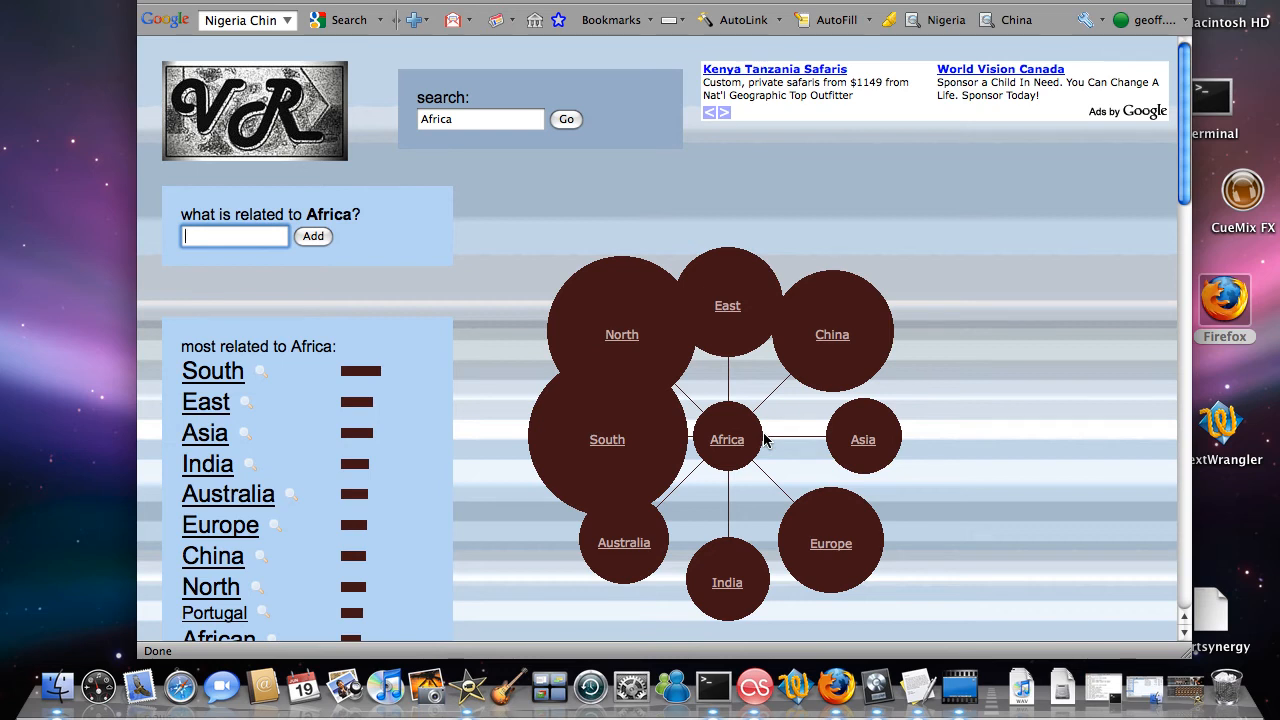
{"action": "mouse_move", "coordinate": [824, 368]}
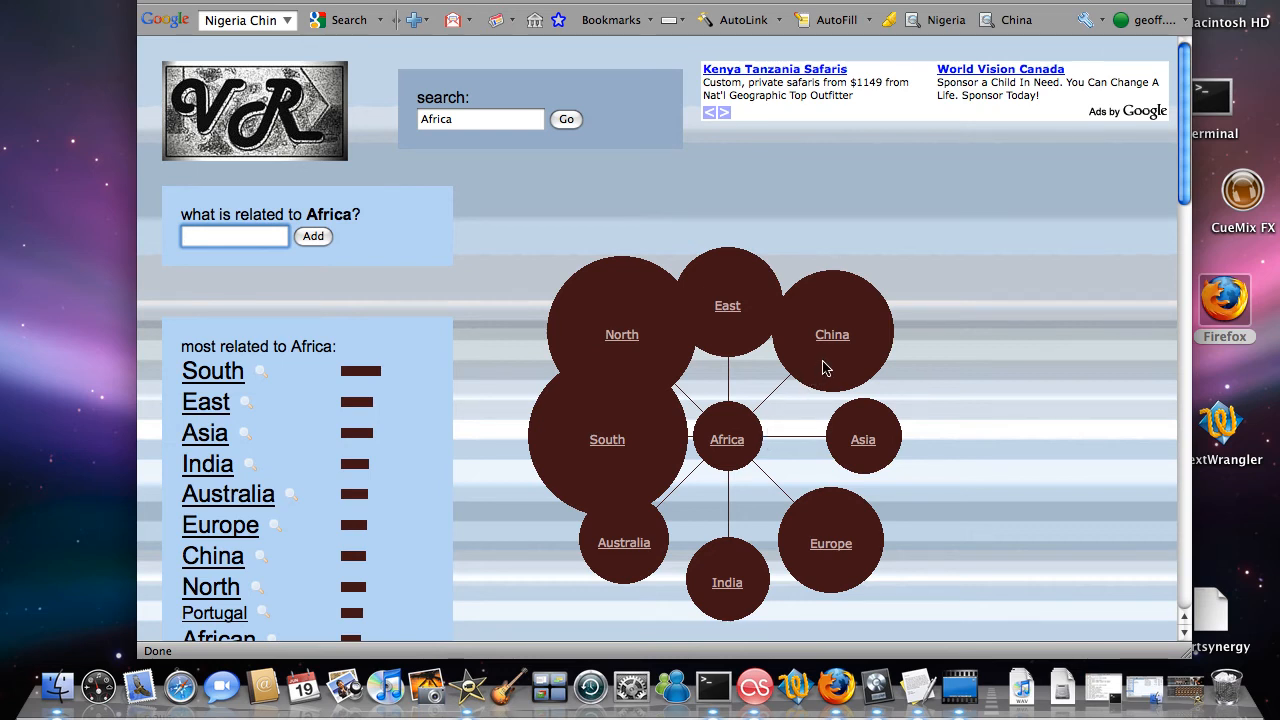
{"action": "mouse_move", "coordinate": [736, 470]}
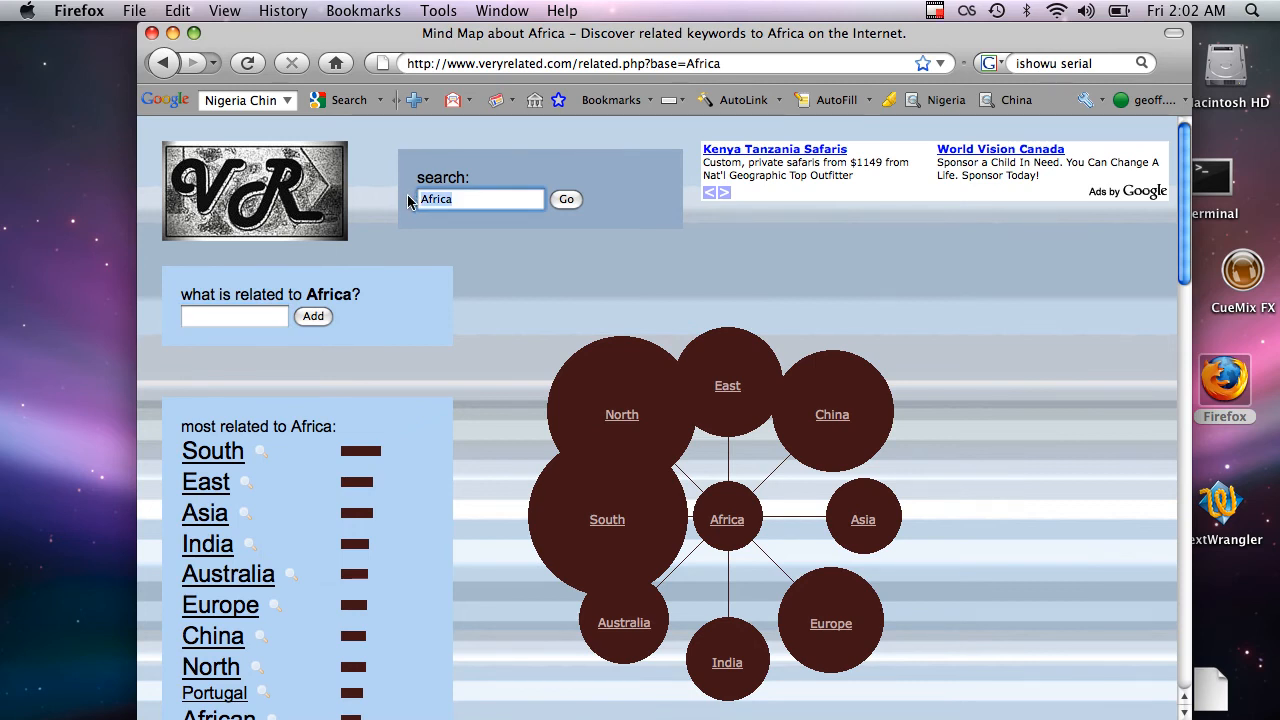
Step: Search 'food' for its mind map, then start a search for 'onion'
{"action": "type", "text": "food"}
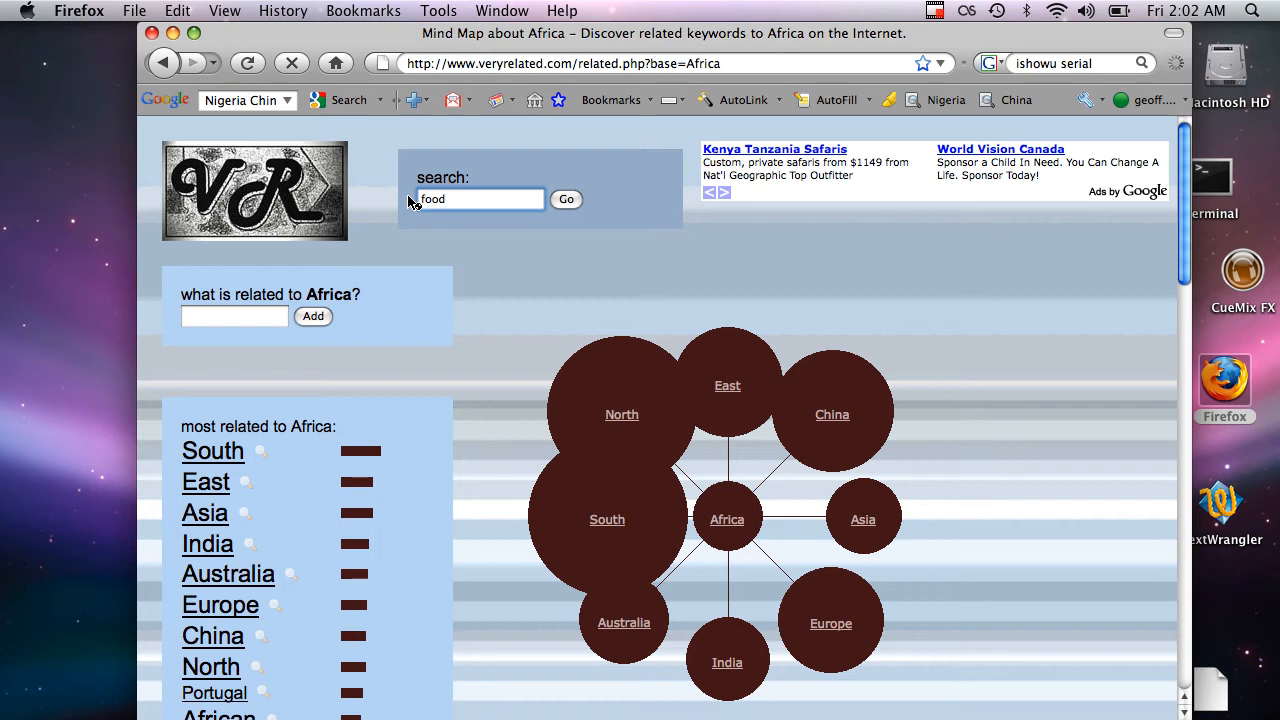
{"action": "left_click", "coordinate": [566, 198]}
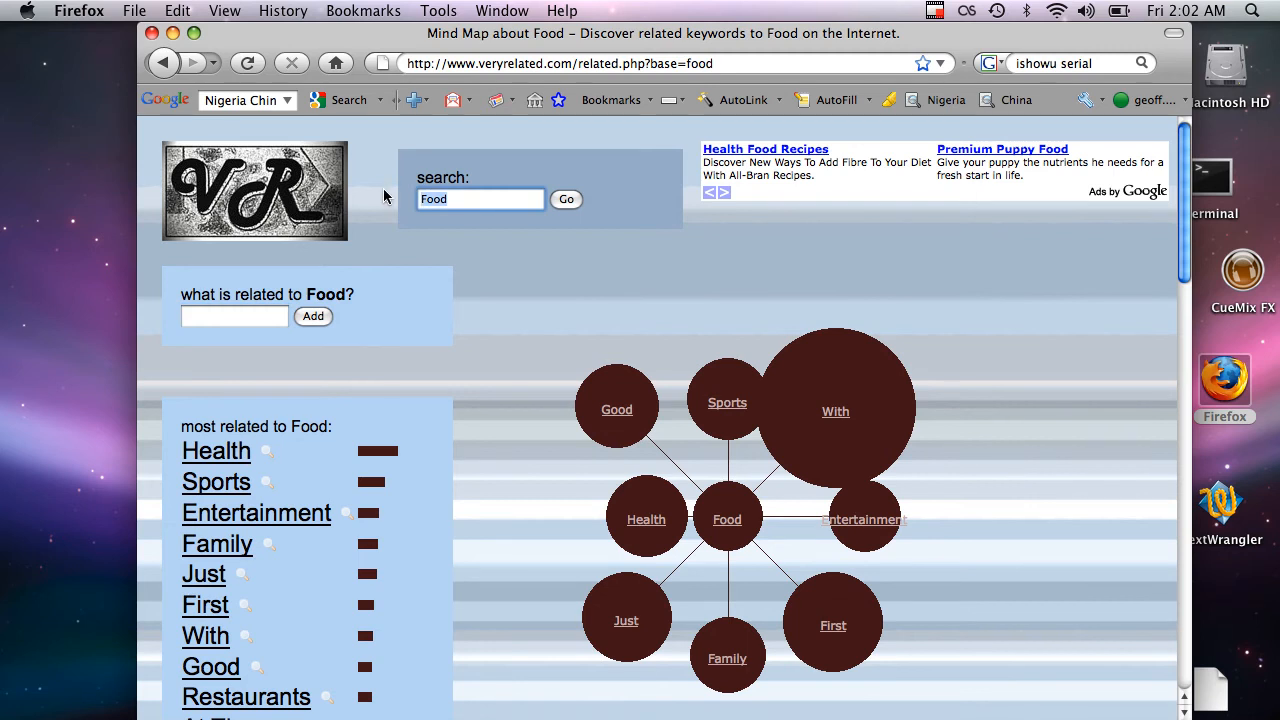
{"action": "type", "text": "on"}
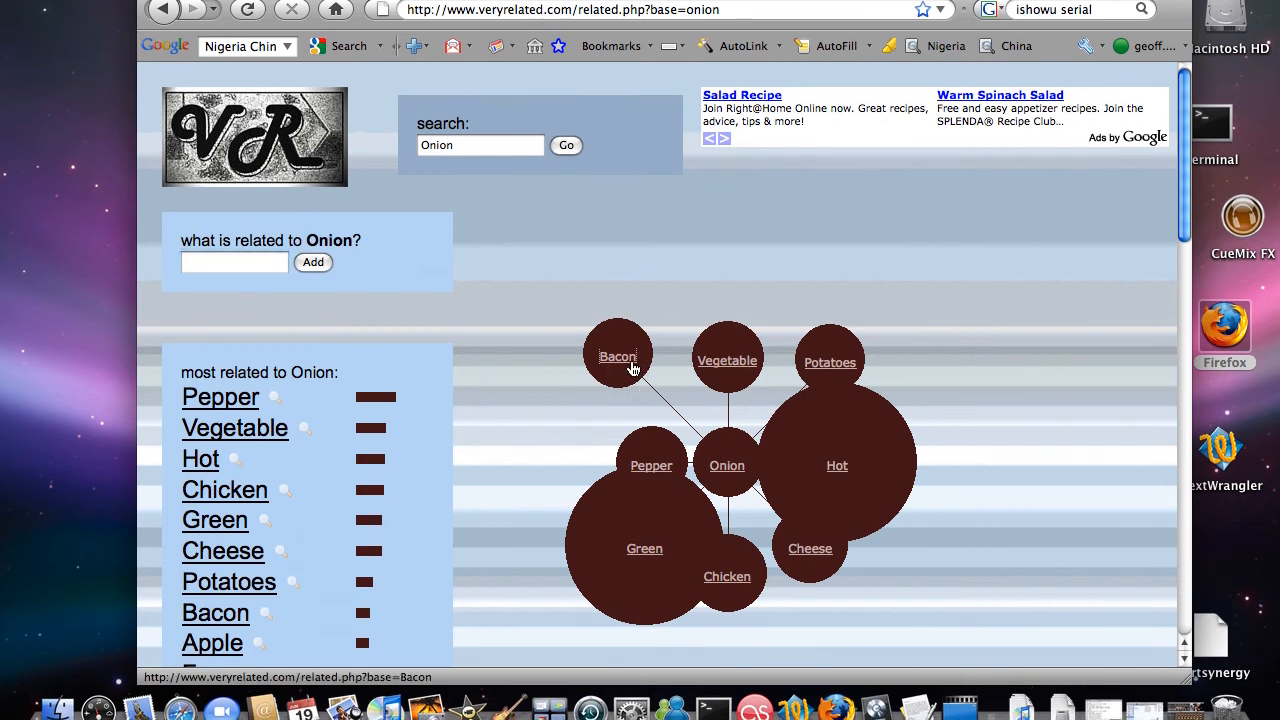
Step: Hop through the Bacon and Tomato circles to reach the Peanut mind map
{"action": "left_click", "coordinate": [616, 356]}
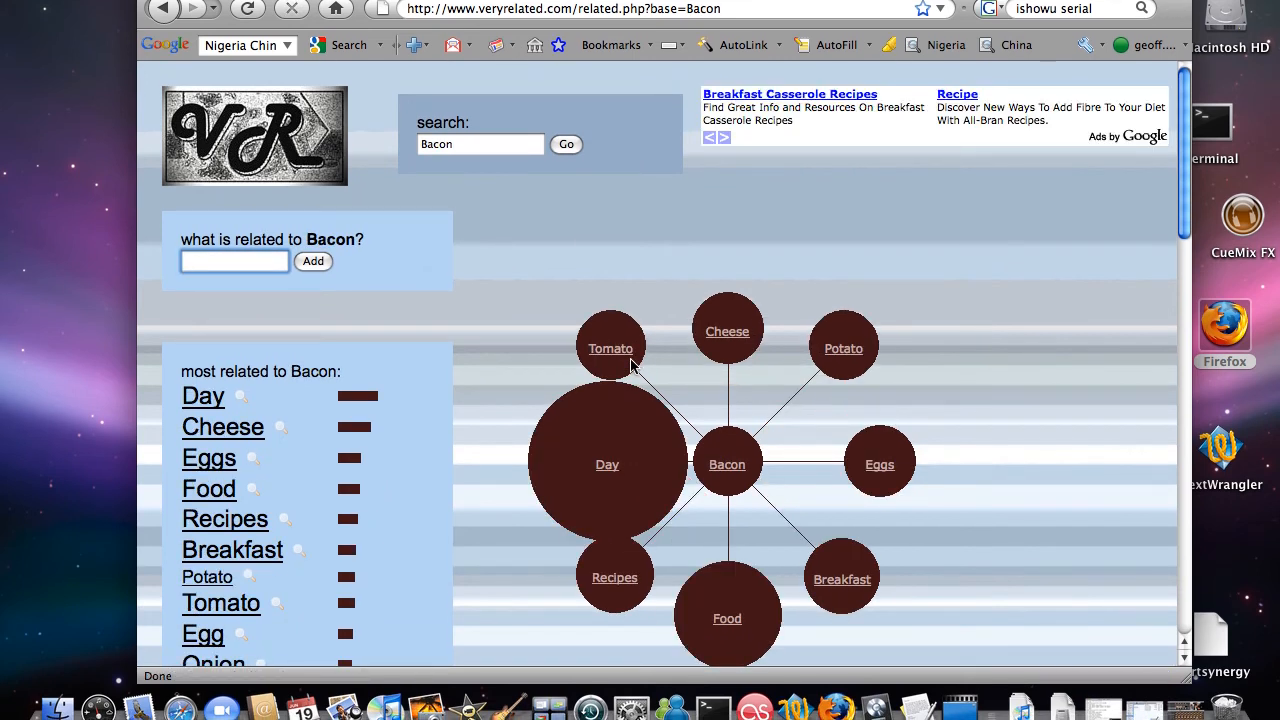
{"action": "left_click", "coordinate": [610, 348]}
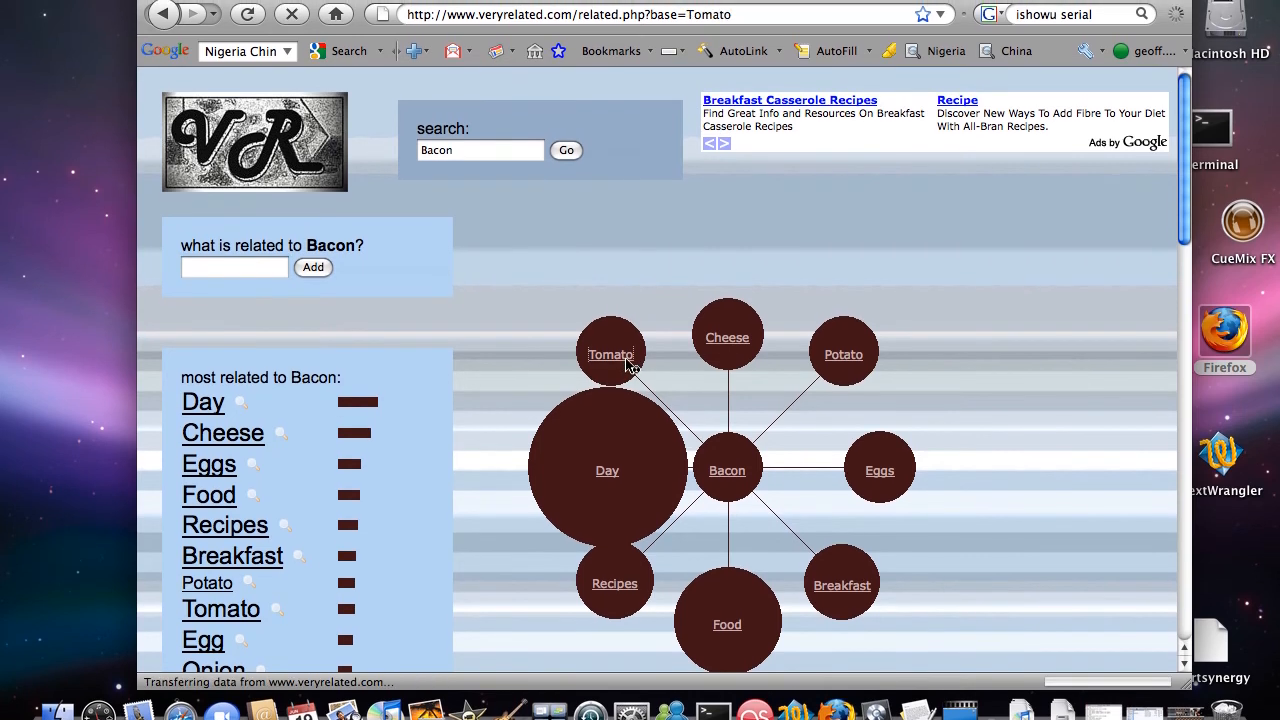
{"action": "left_click", "coordinate": [610, 354]}
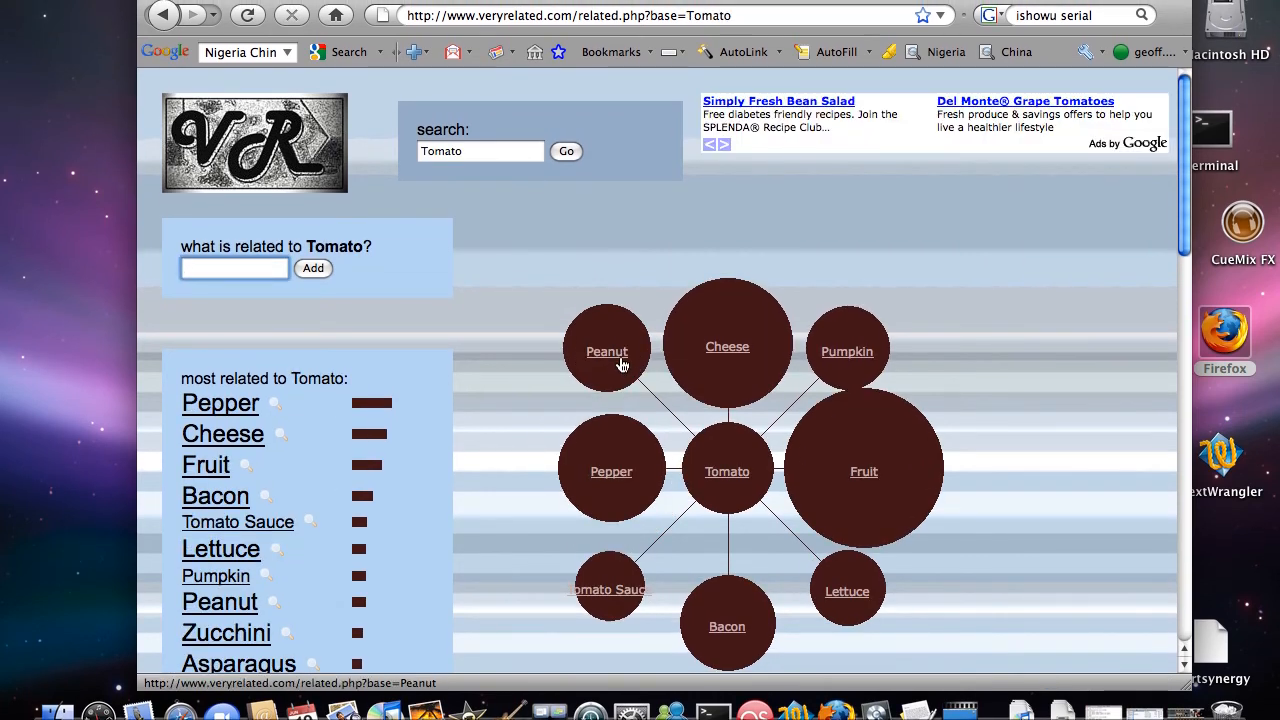
{"action": "left_click", "coordinate": [608, 352]}
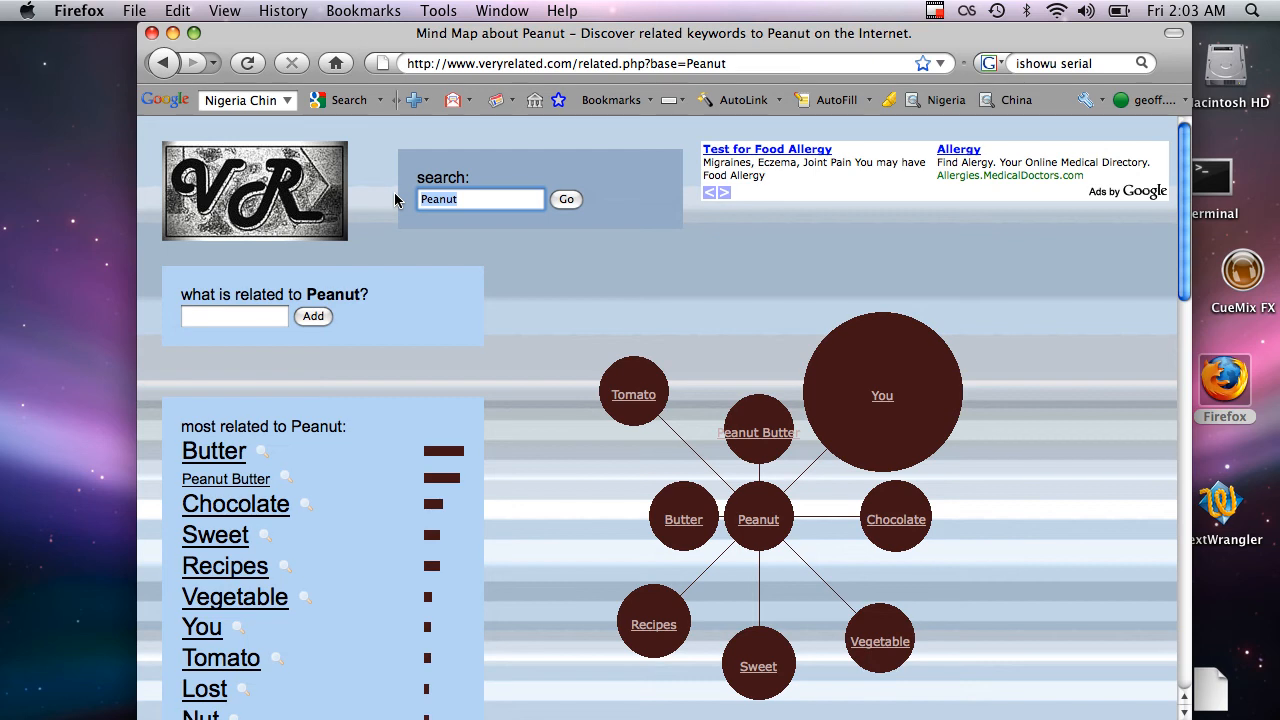
Step: Search 'robin williams', discover its related words automatically, then return to the home page
{"action": "type", "text": "robin williams"}
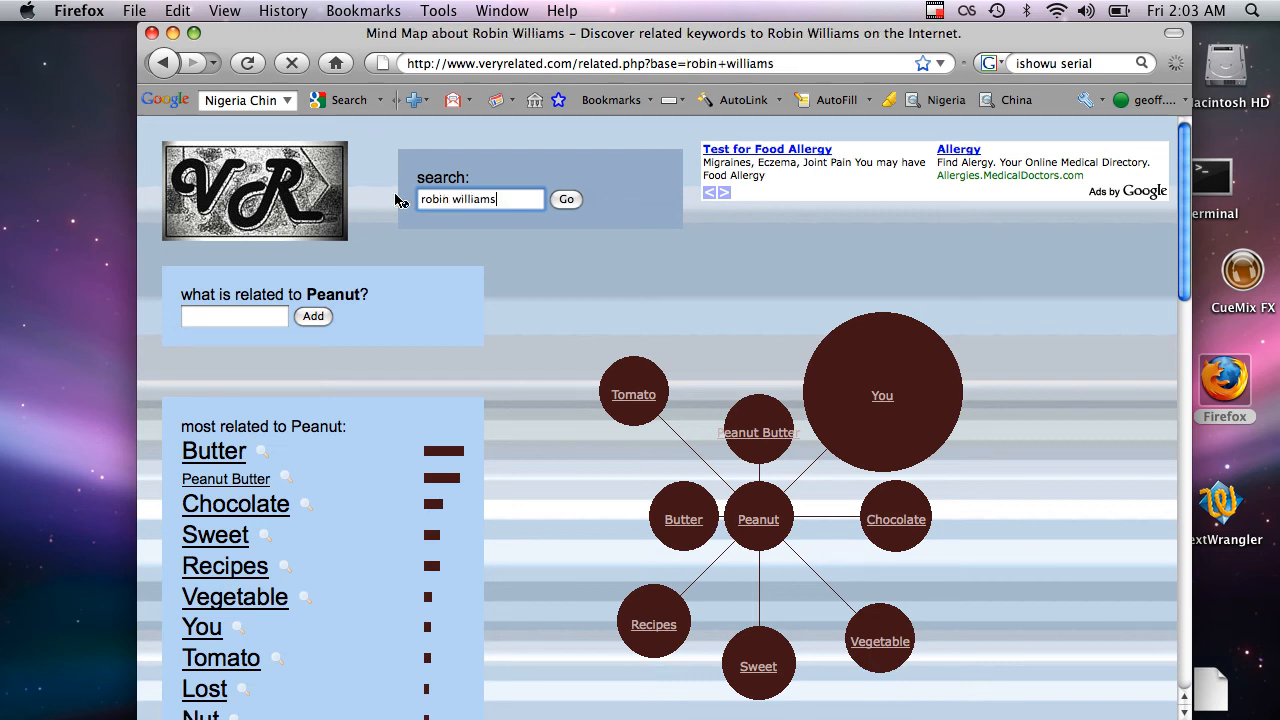
{"action": "left_click", "coordinate": [566, 200]}
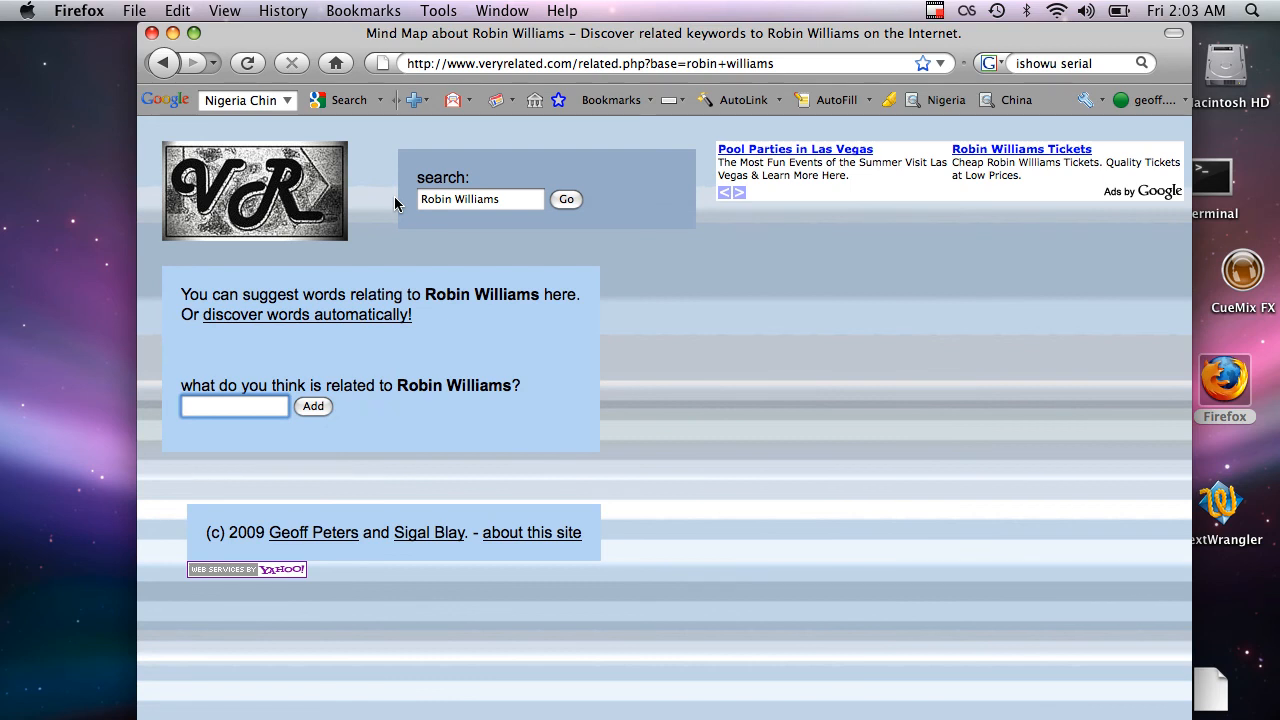
{"action": "mouse_move", "coordinate": [360, 326]}
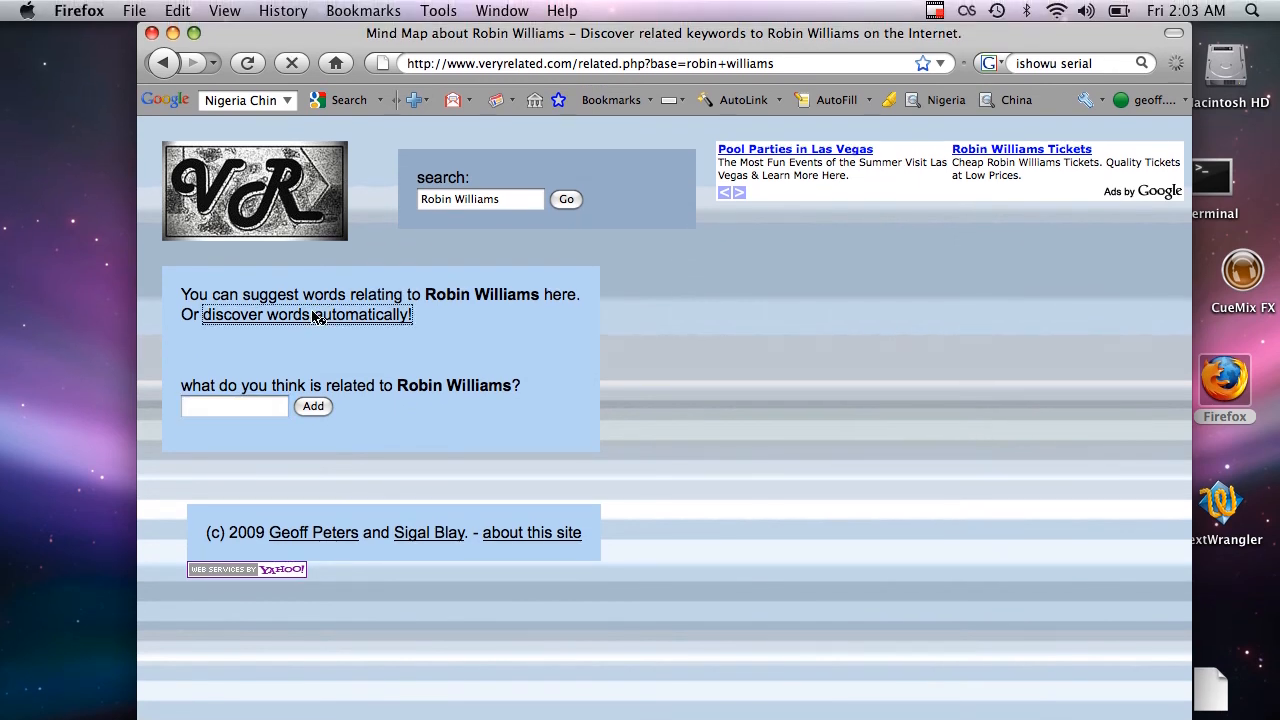
{"action": "left_click", "coordinate": [306, 314]}
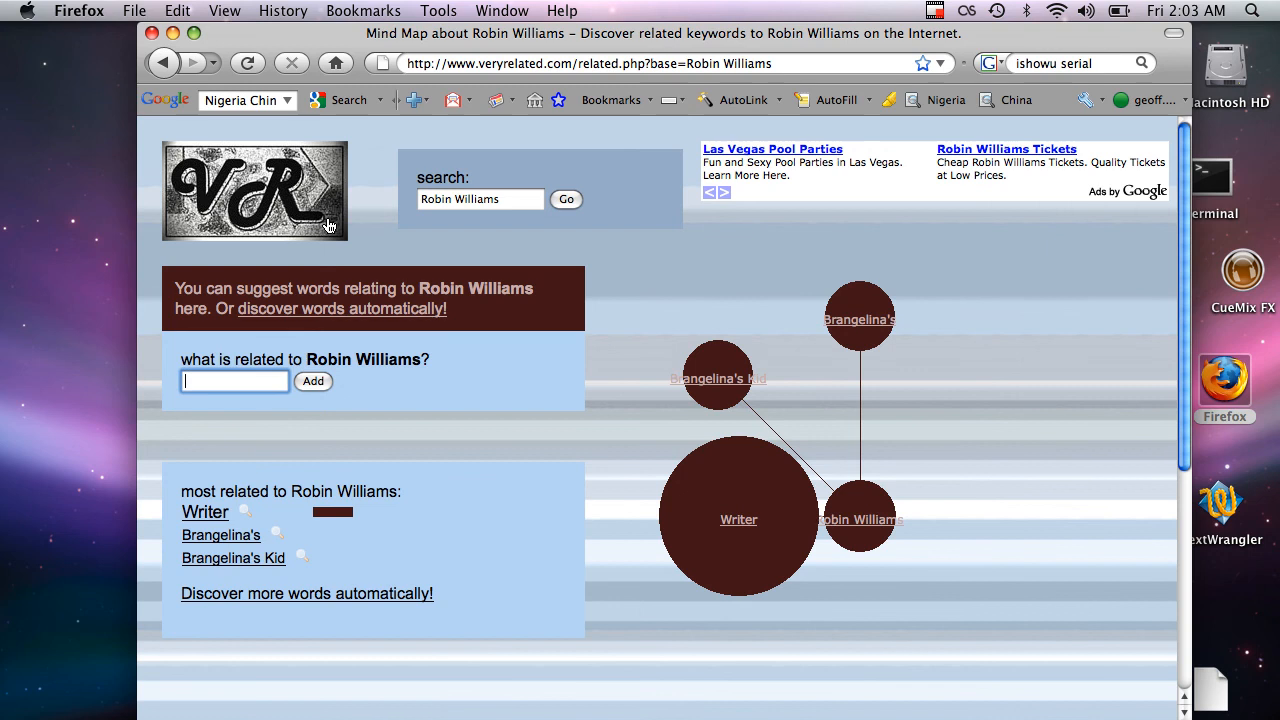
{"action": "left_click", "coordinate": [256, 190]}
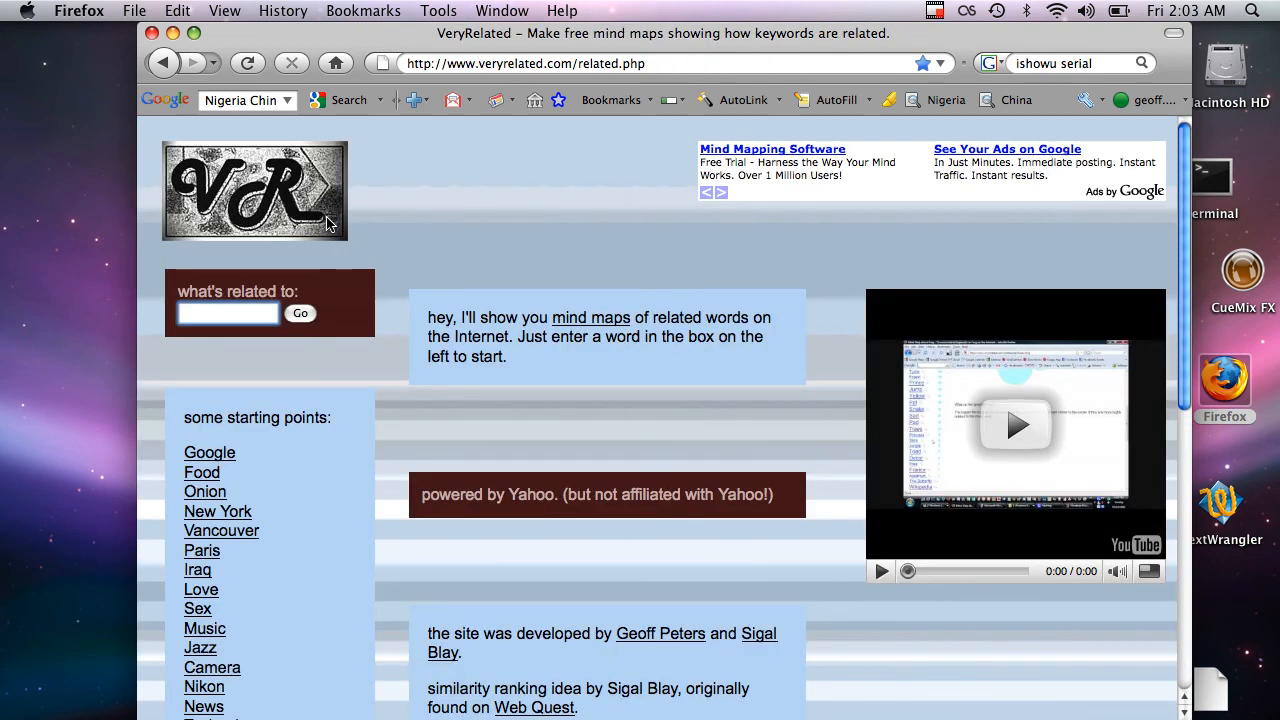
{"action": "left_click", "coordinate": [228, 312]}
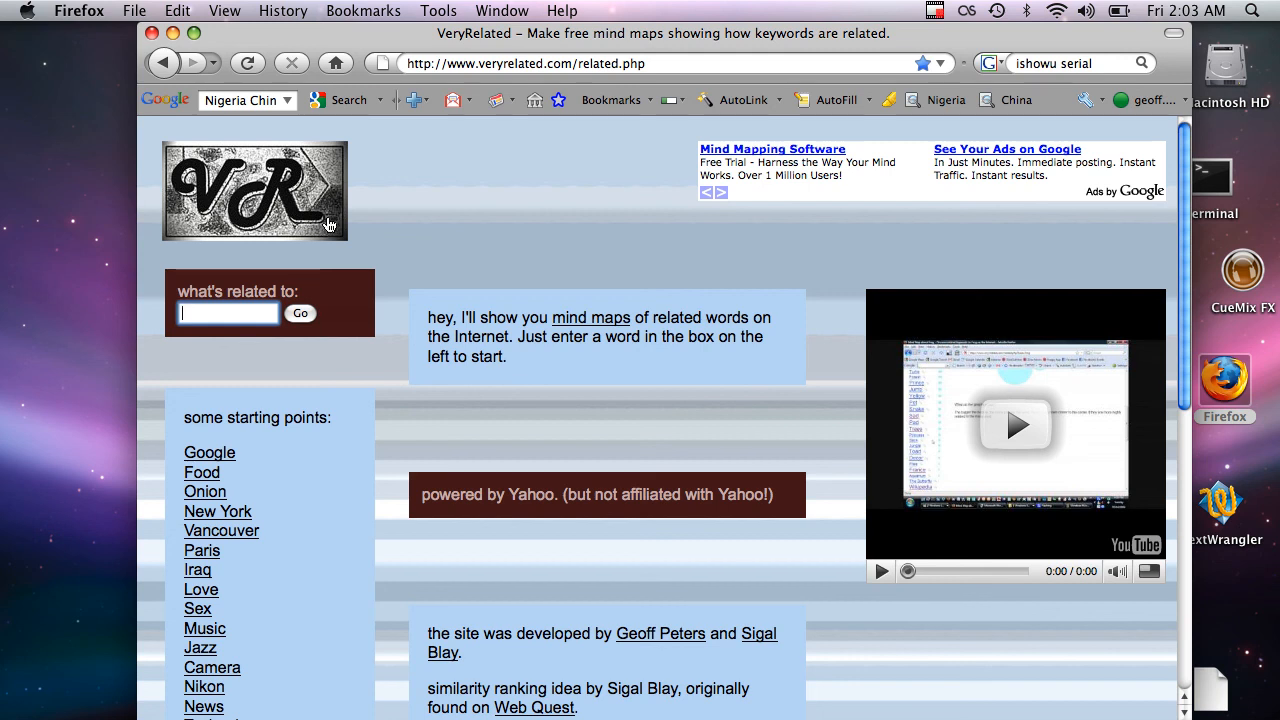
{"action": "left_click", "coordinate": [228, 312]}
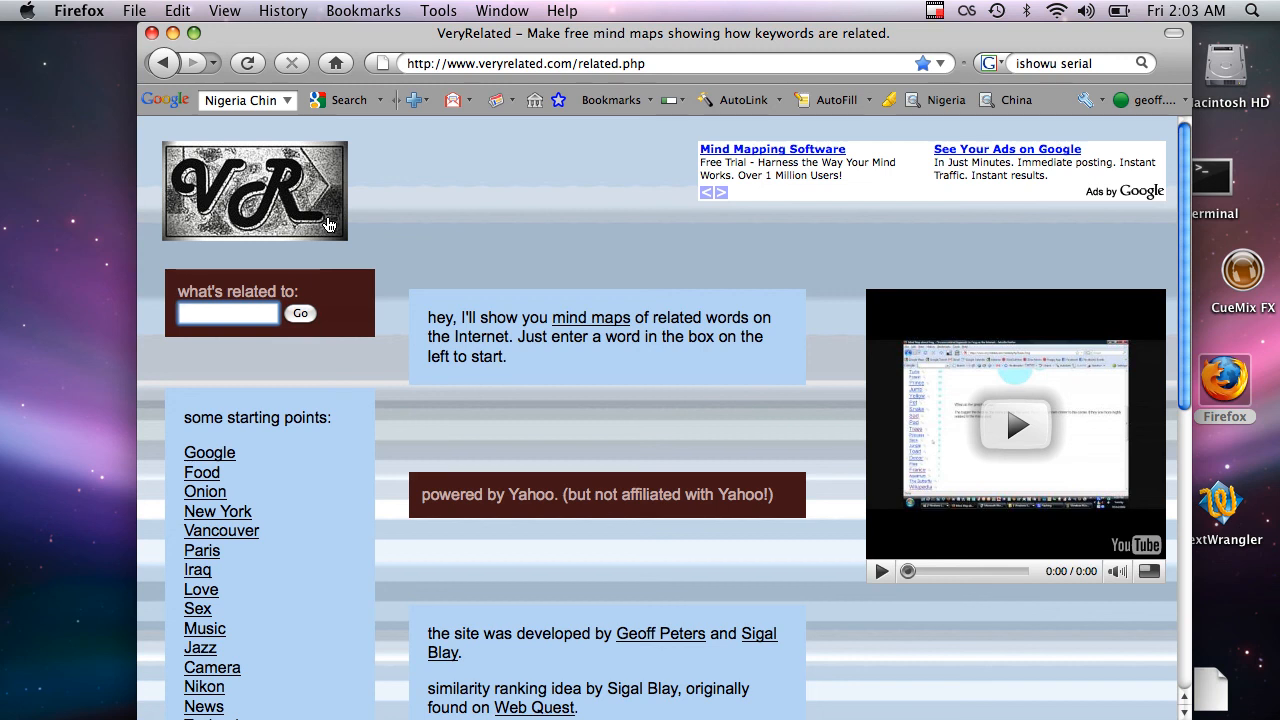
{"action": "left_click", "coordinate": [228, 312]}
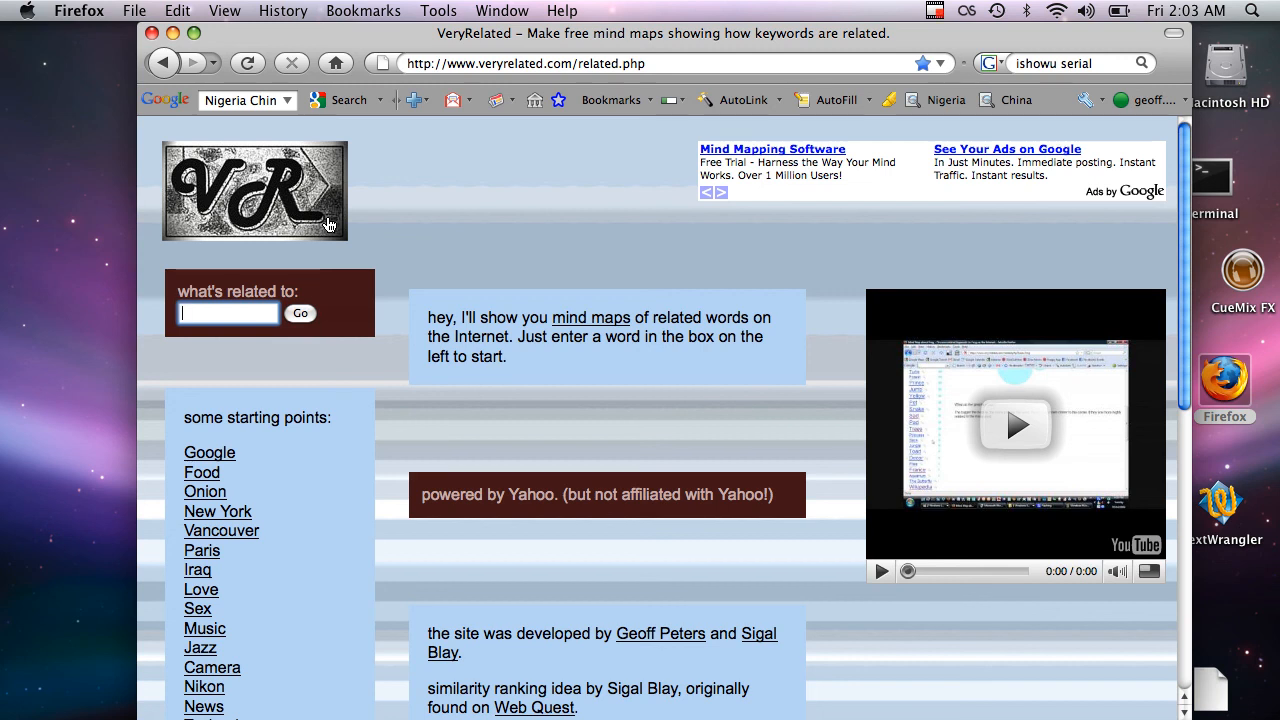